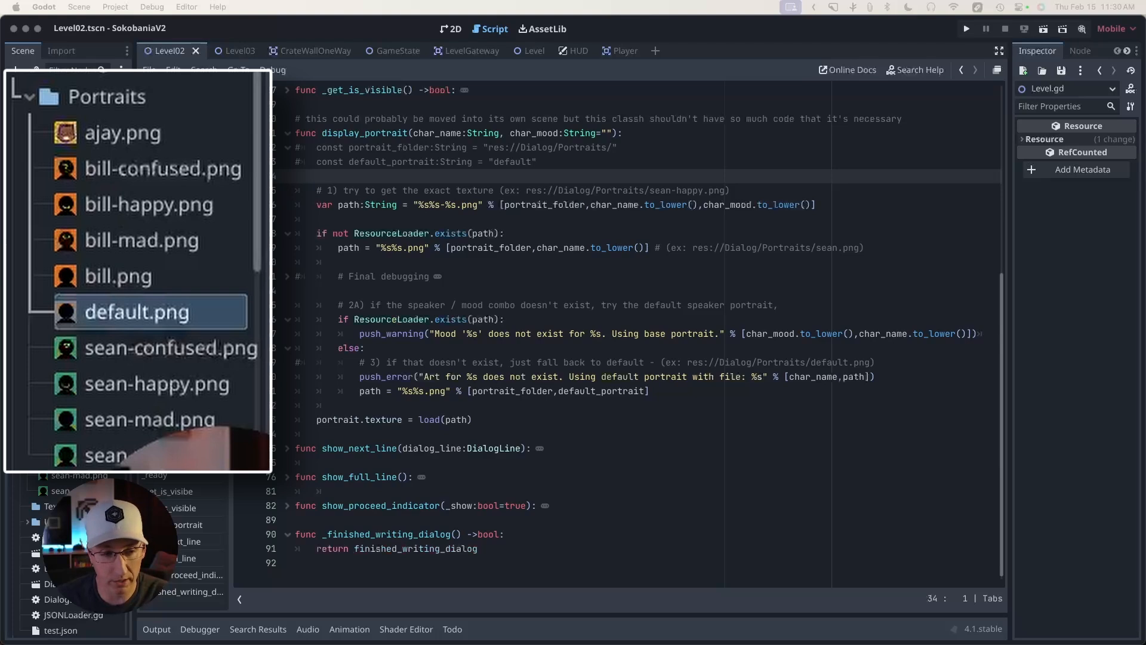
mouse_move(123, 418)
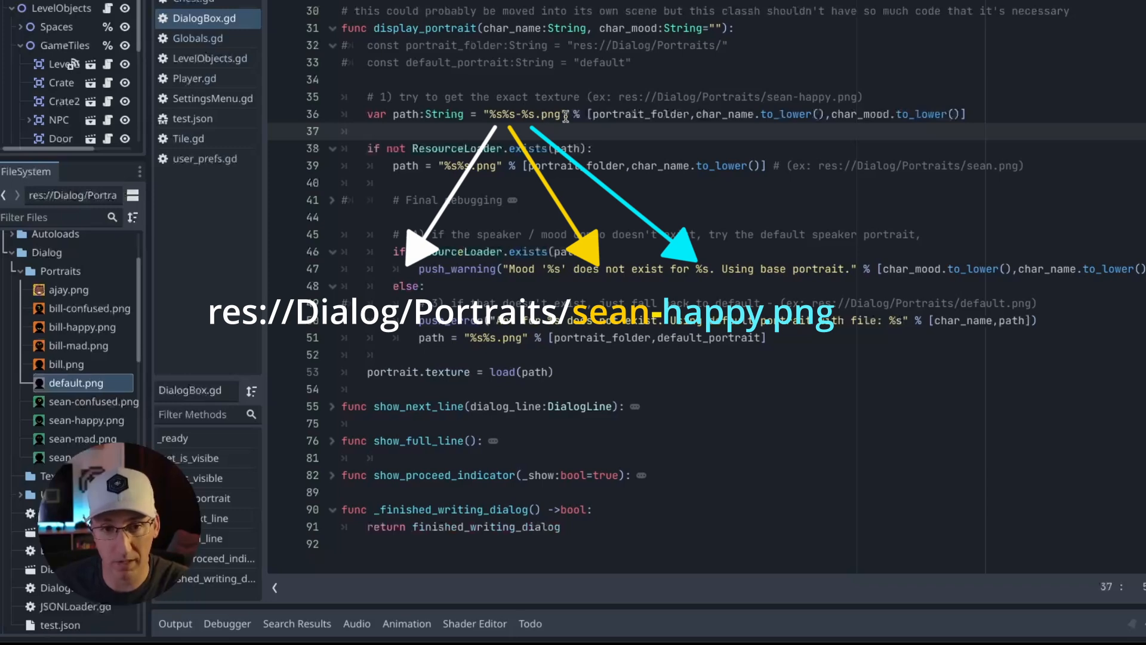
Add an assert(ResourceLoader.exists(path), ...) check for the portrait art under '# Final debugging'
left_click(369, 131)
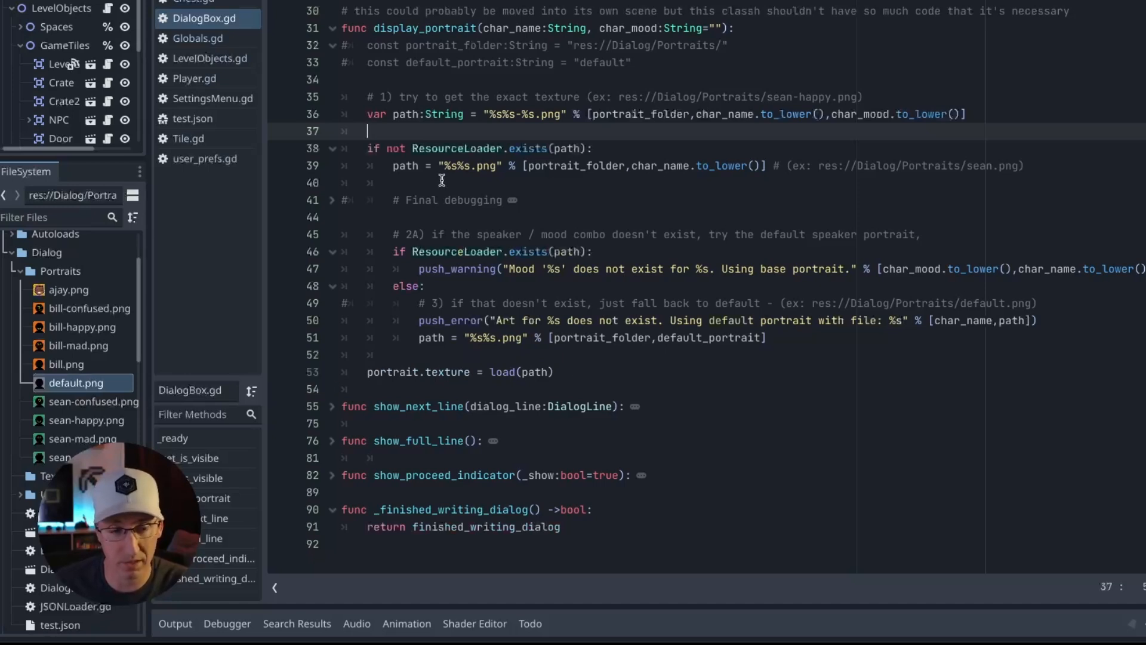
mouse_move(389, 166)
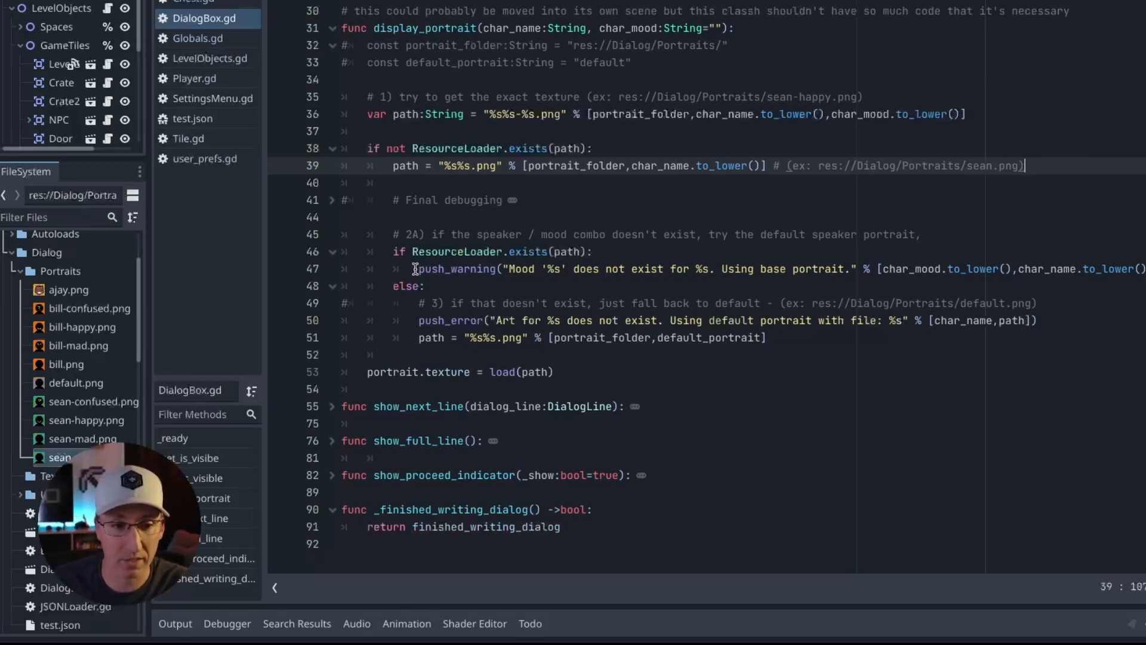
double_click(453, 320)
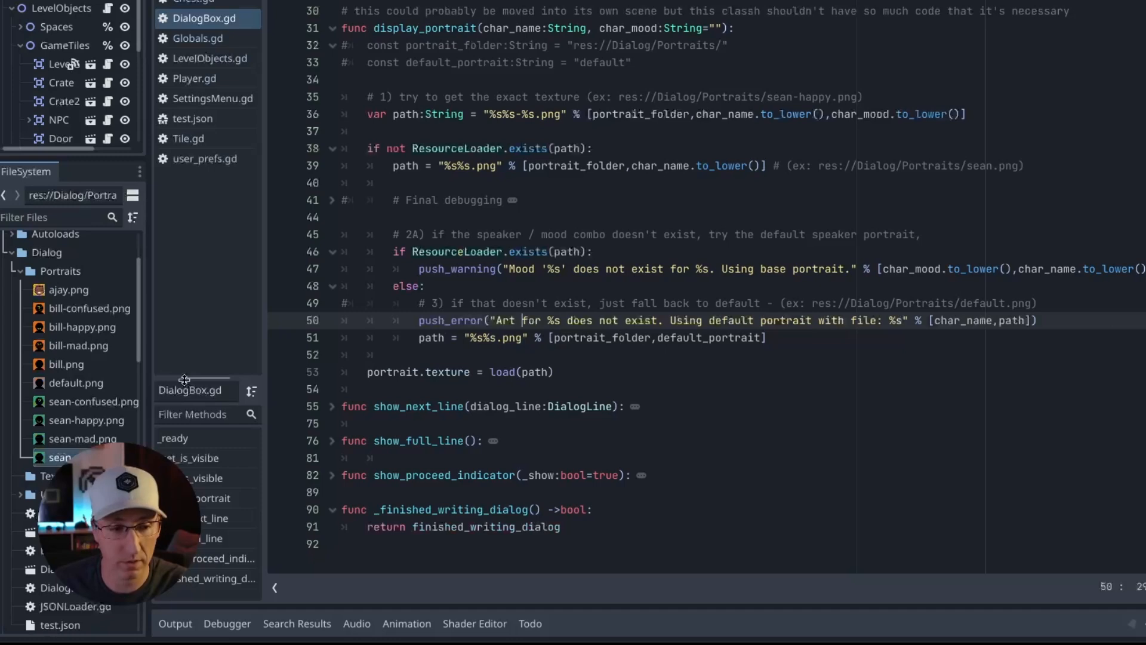
left_click(75, 382)
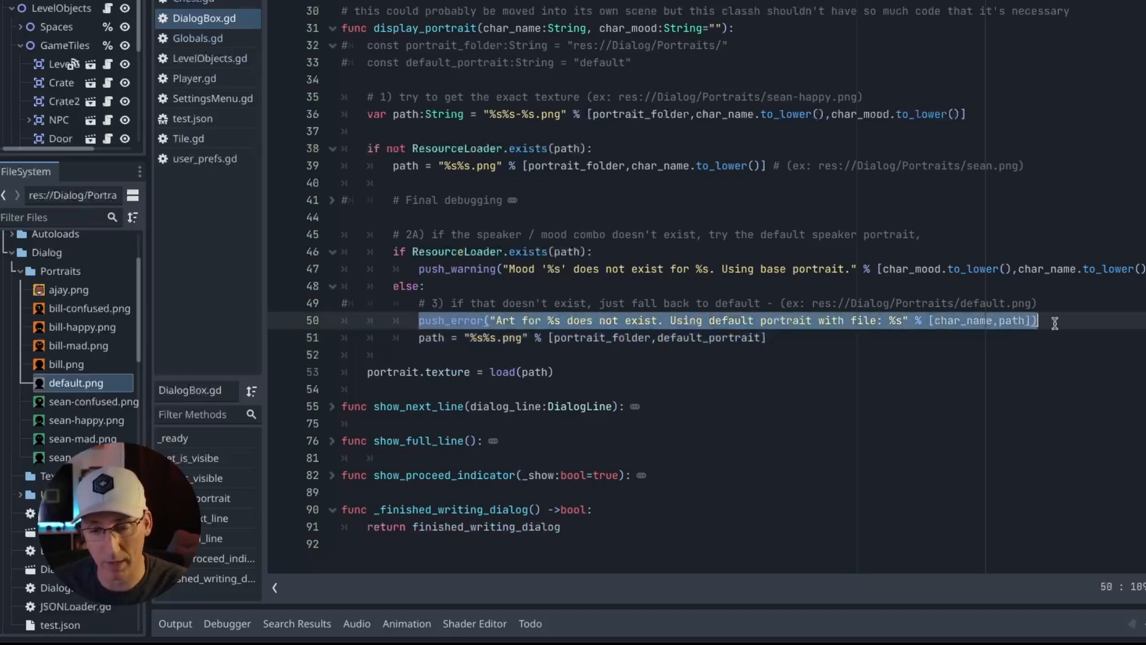
Comment out the default-portrait fallback block on lines 45–51
left_click(812, 320)
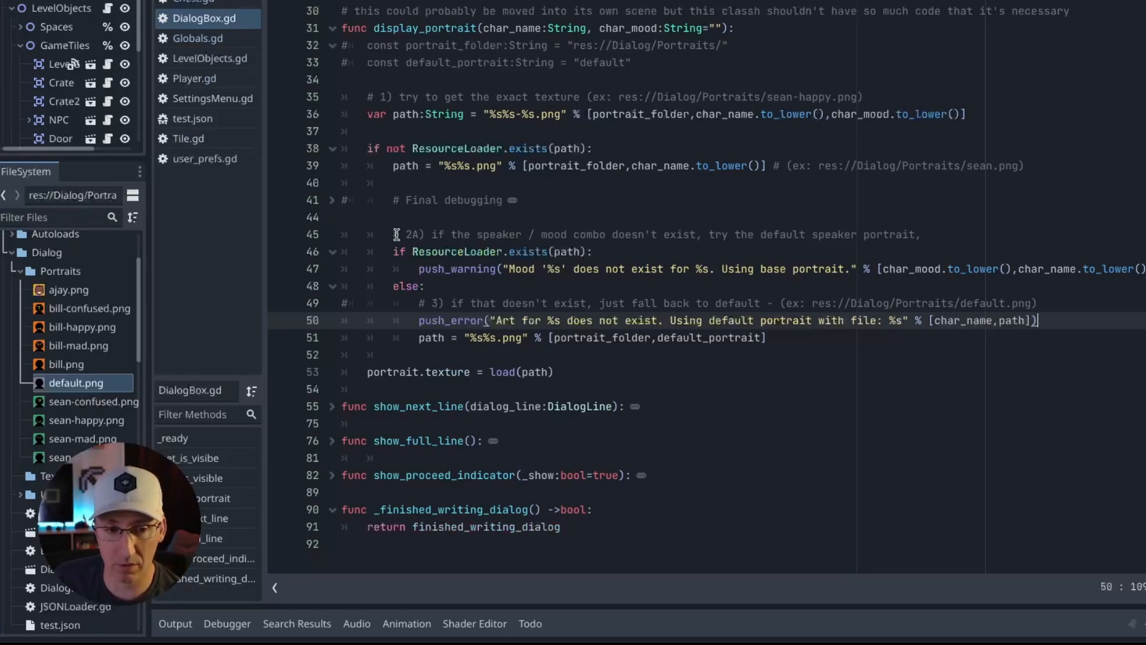
left_click_drag(396, 234, 767, 336)
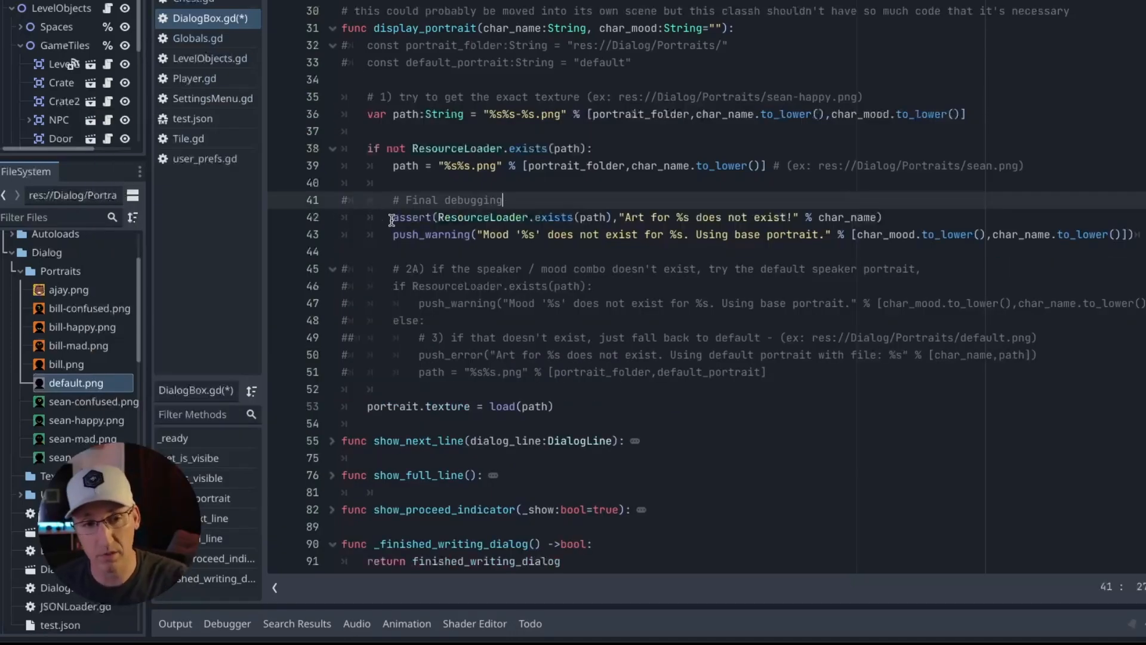
double_click(507, 217)
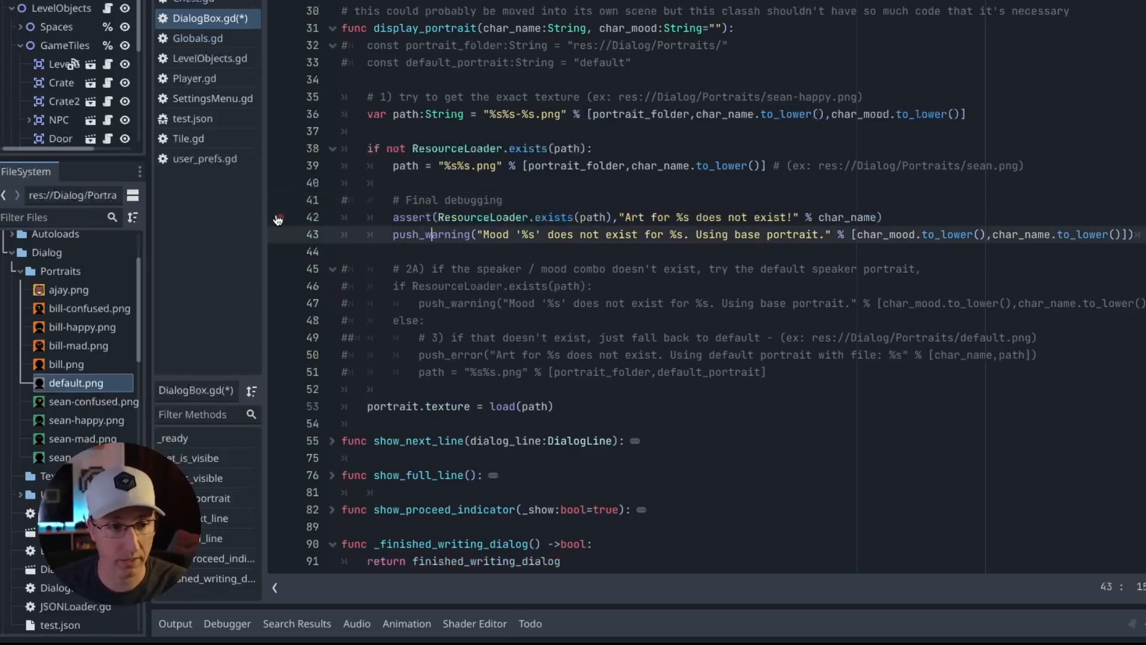
Replace the line-9 emotion "happy" with "WTF" in test.json and test-run the game from the main menu
left_click(192, 118)
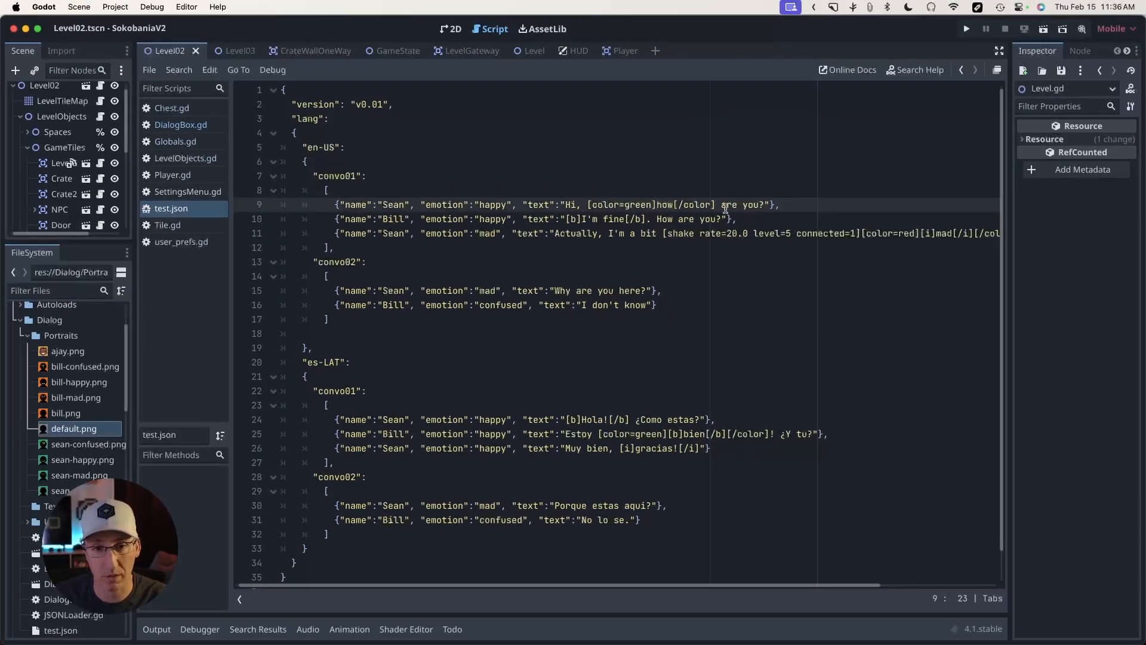
double_click(491, 204)
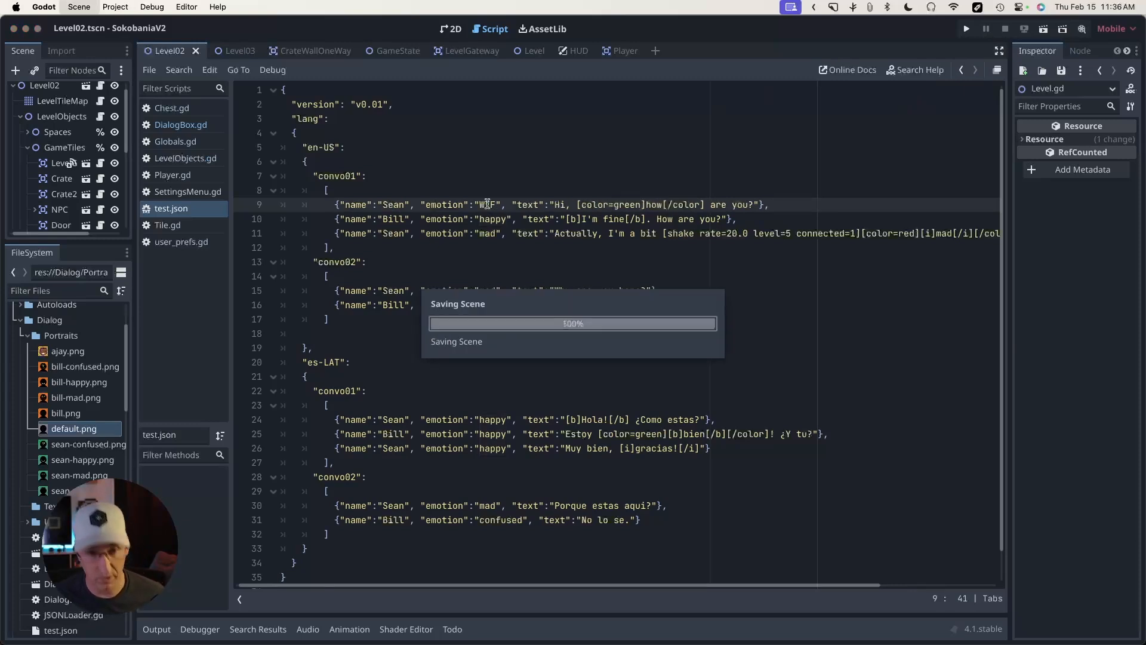
left_click(966, 28)
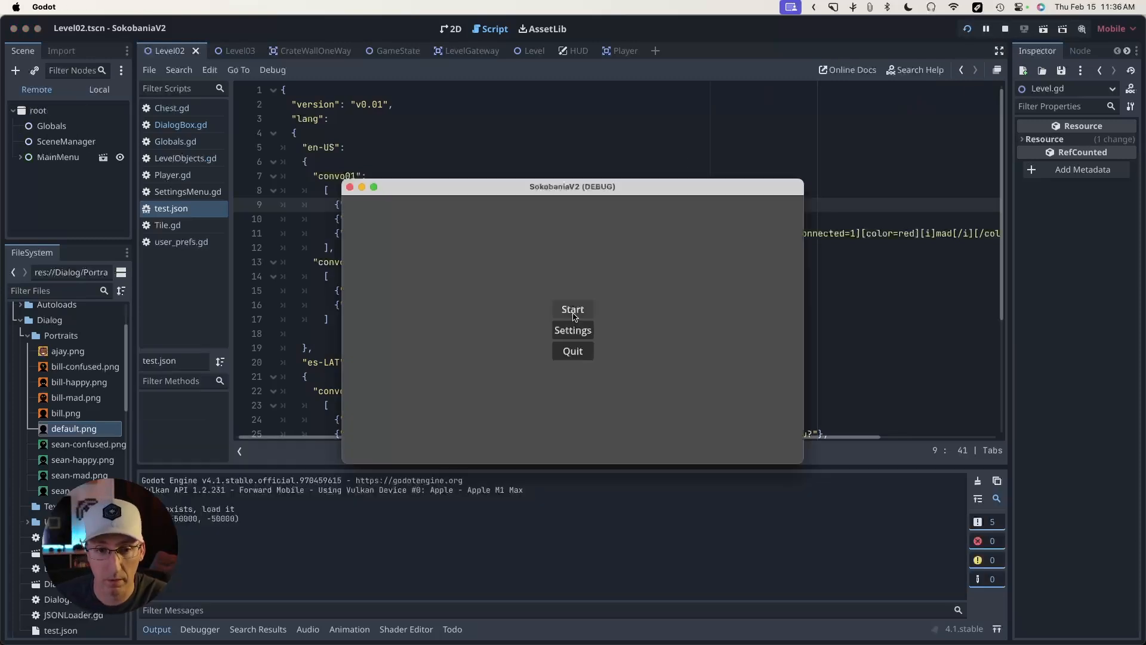
left_click(572, 308)
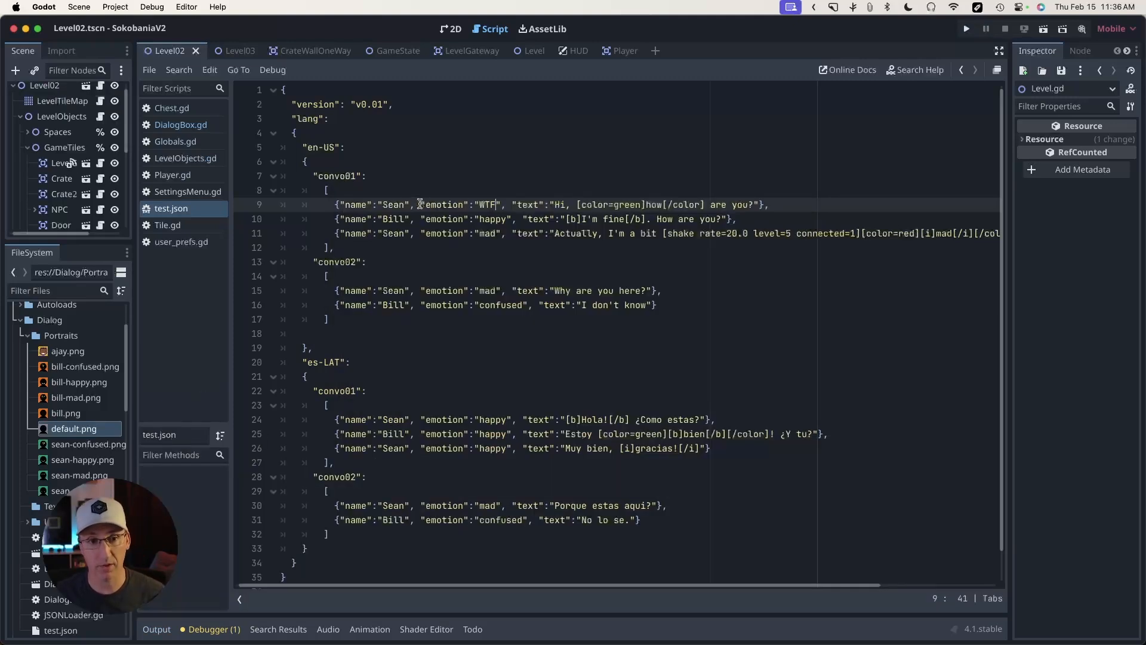
Rename the line-9 speaker to Jon and run the game to hit the missing-art assert
type("Jon")
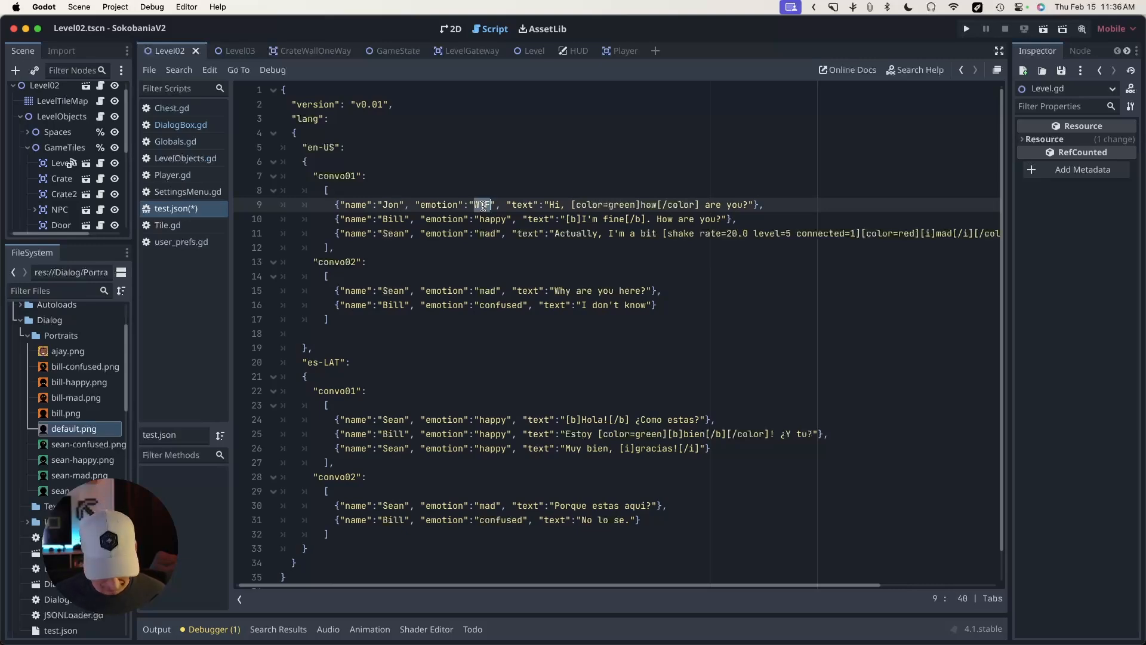
left_click(966, 28)
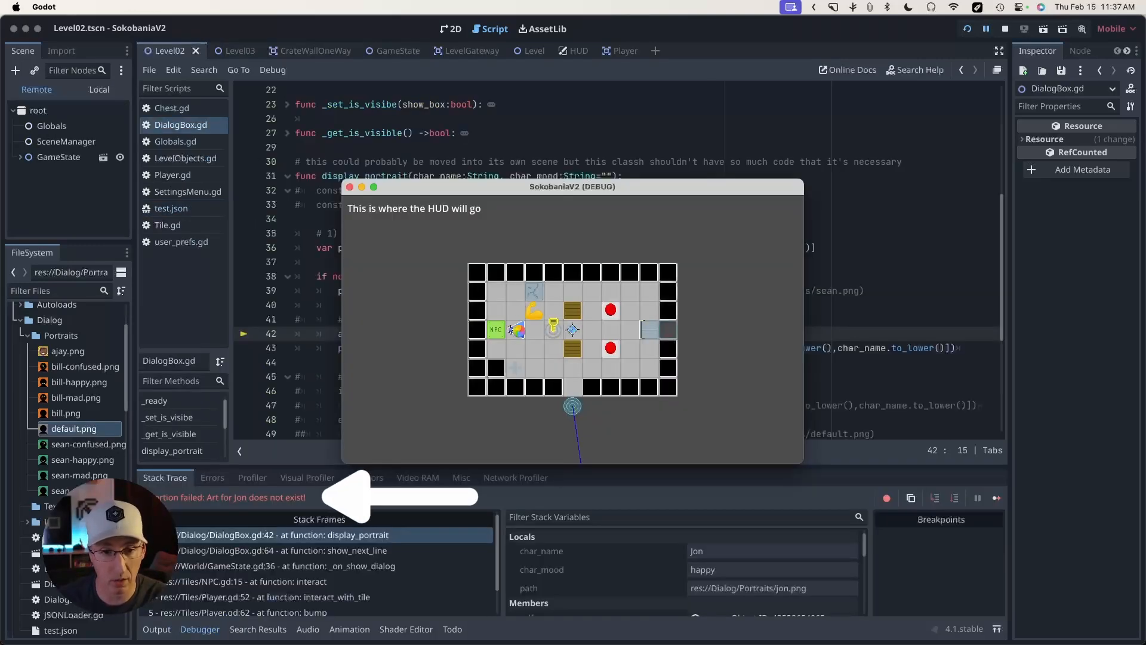
Comment out the assert, restore the fallback block on lines 45–51, and run the game again
left_click_drag(572, 186, 805, 141)
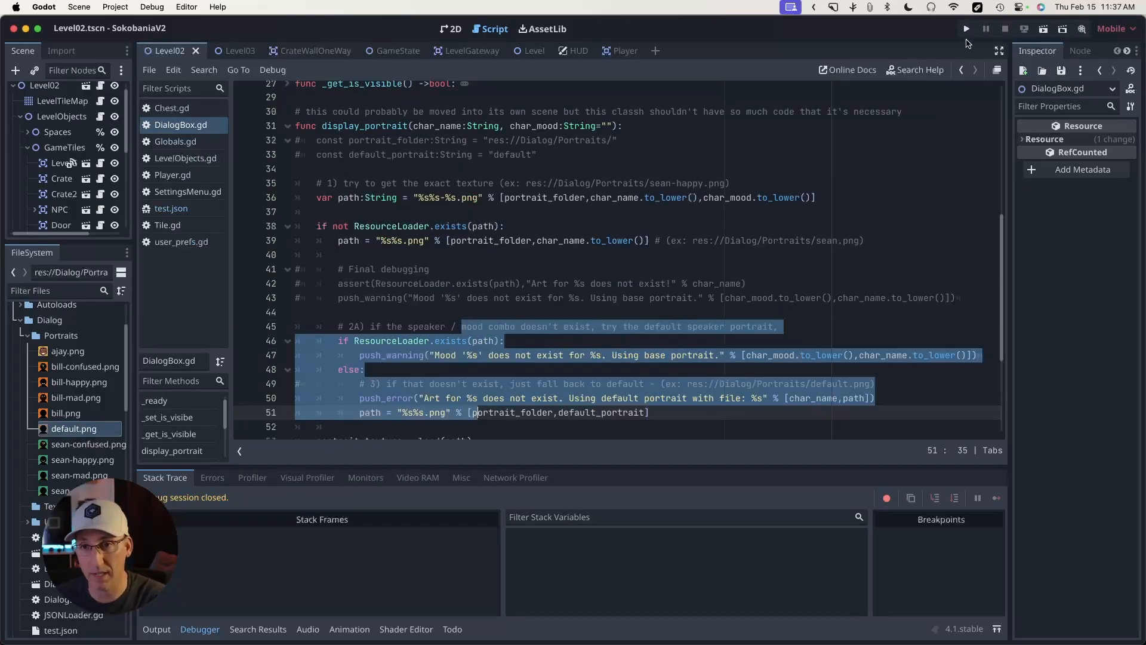
left_click(967, 29)
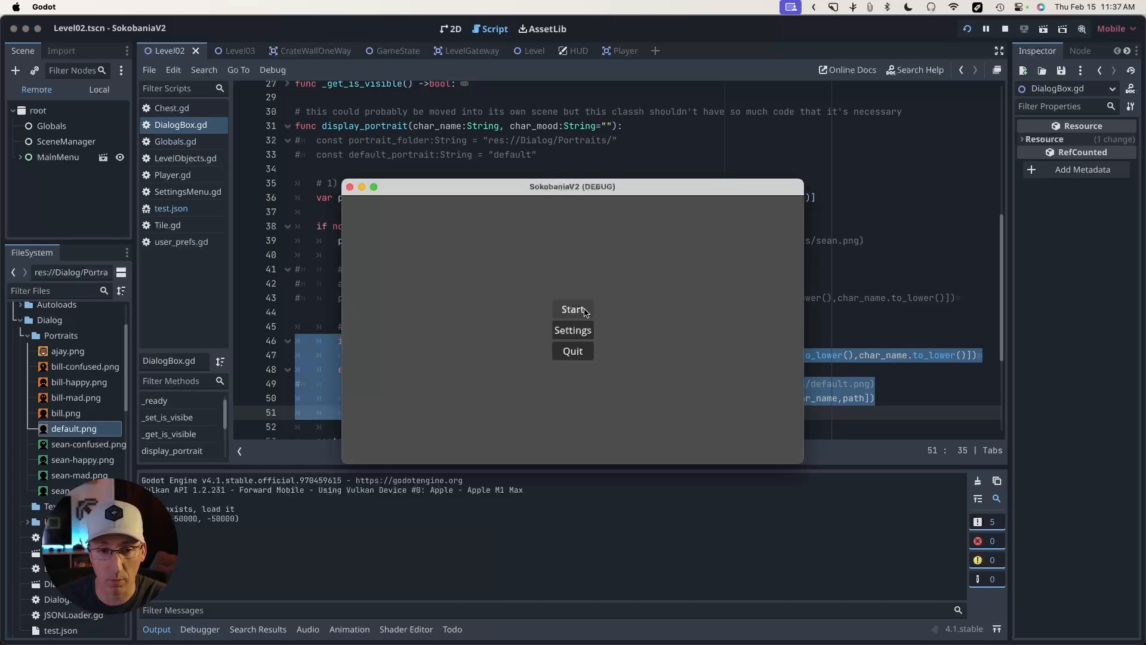
left_click(572, 309)
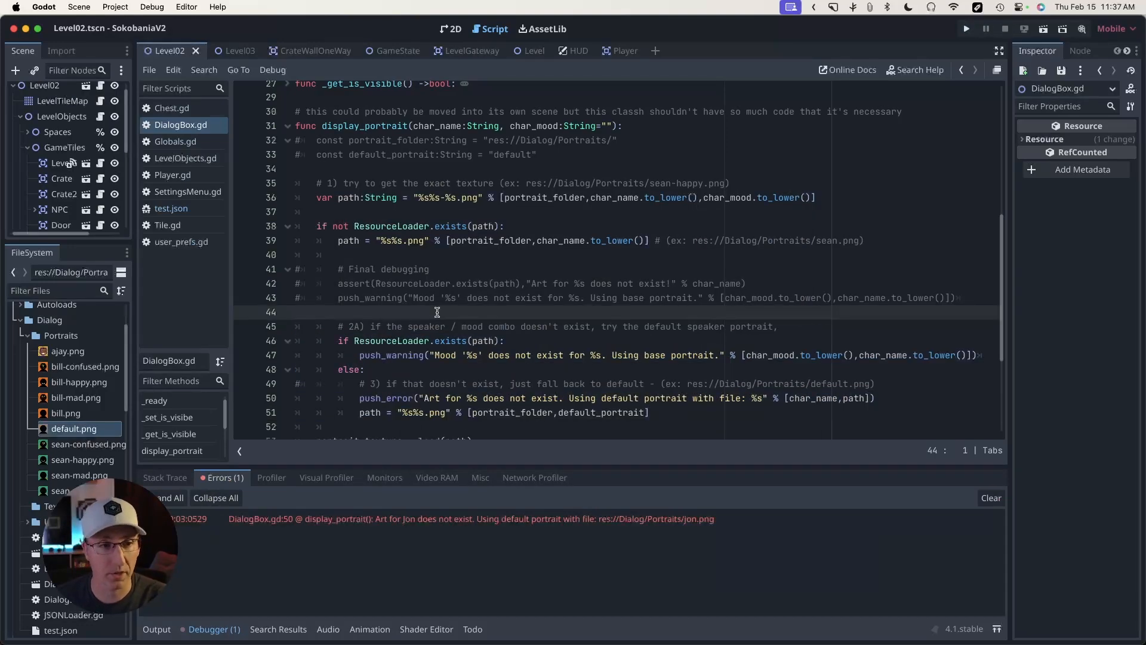
Switch to the SceneDemo project's loading_screen.gd and select the has_animation check in start_transition
key("cmd+tab")
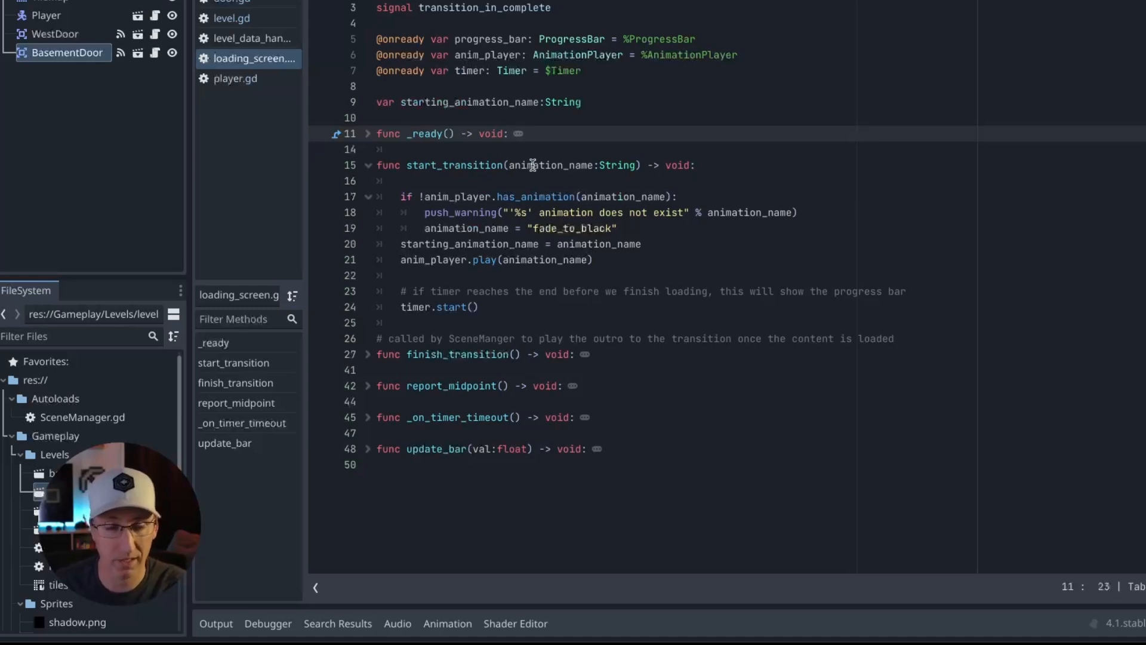
double_click(550, 165)
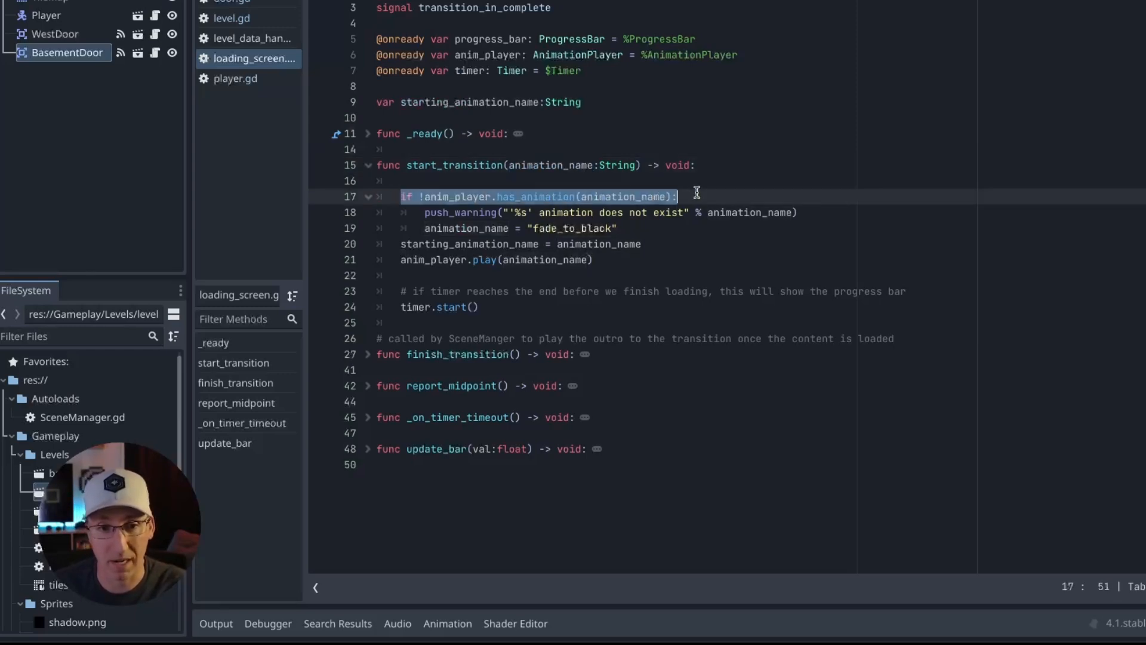
double_click(616, 195)
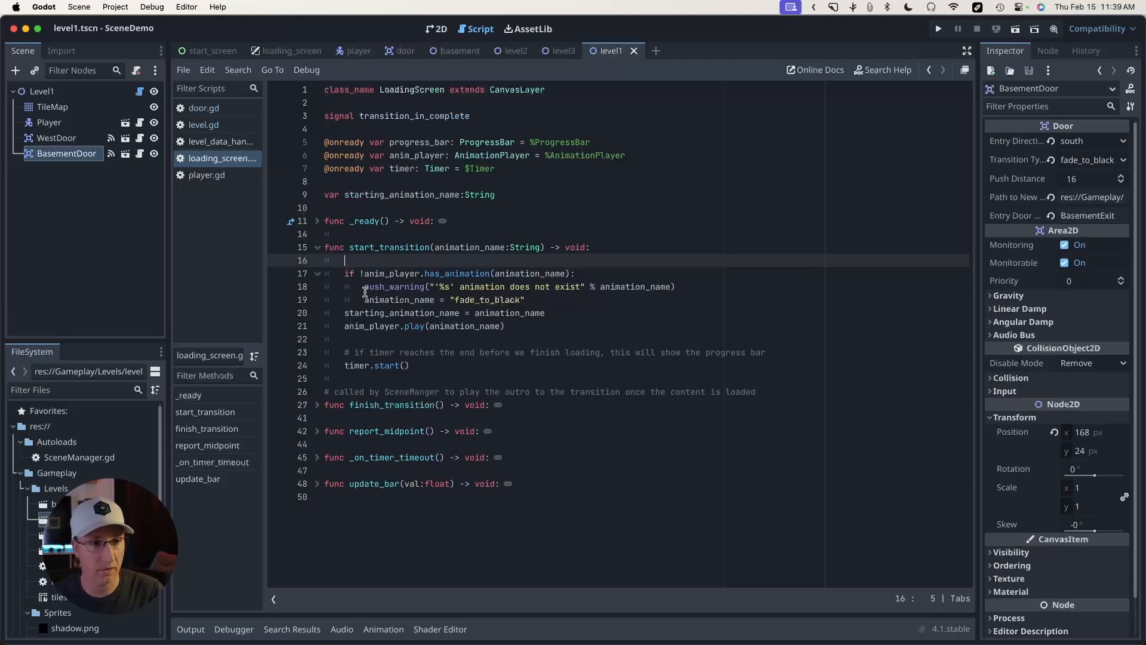
Switch to level.gd, test-run the scene demo to its title screen, and return to the Level3 scene
left_click(203, 125)
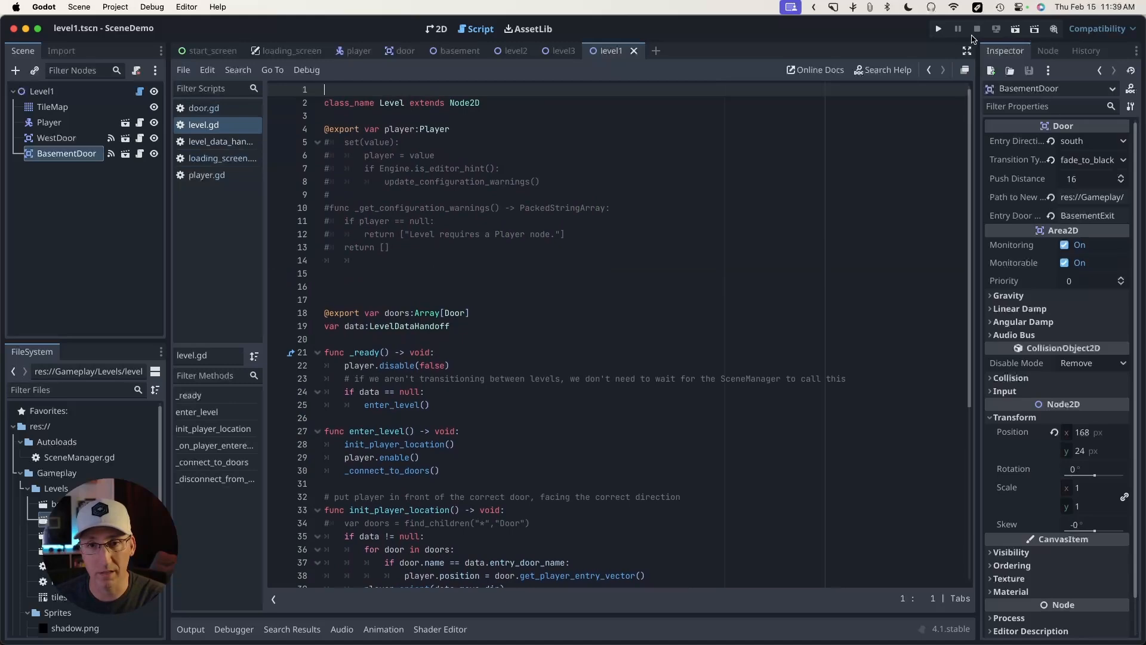
left_click(939, 29)
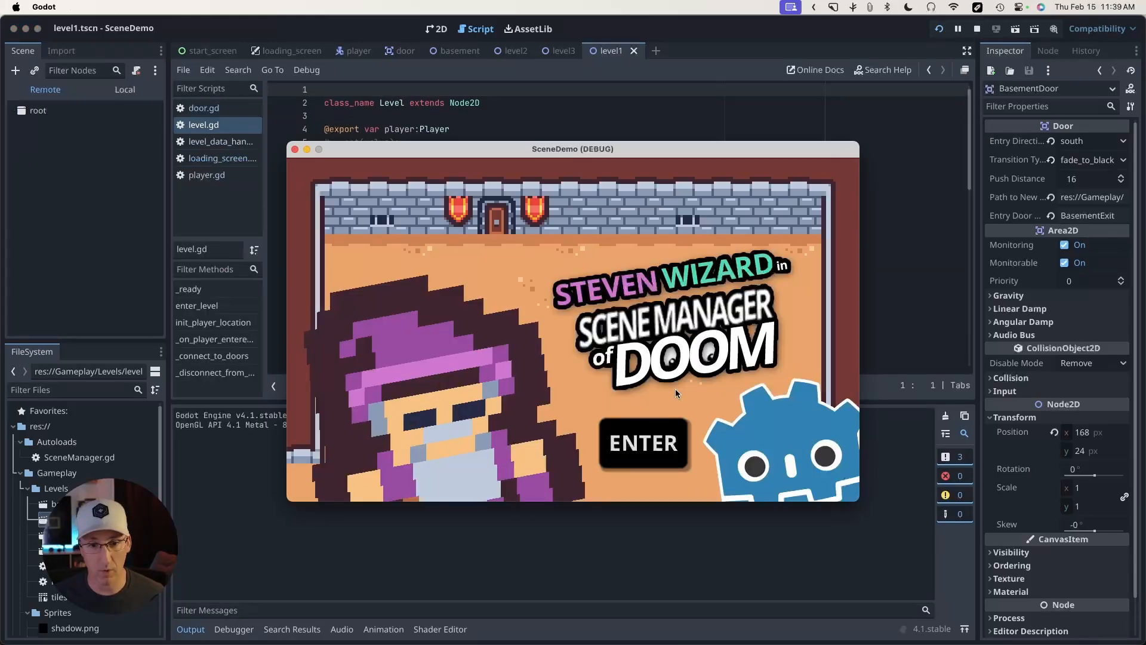
left_click(643, 443)
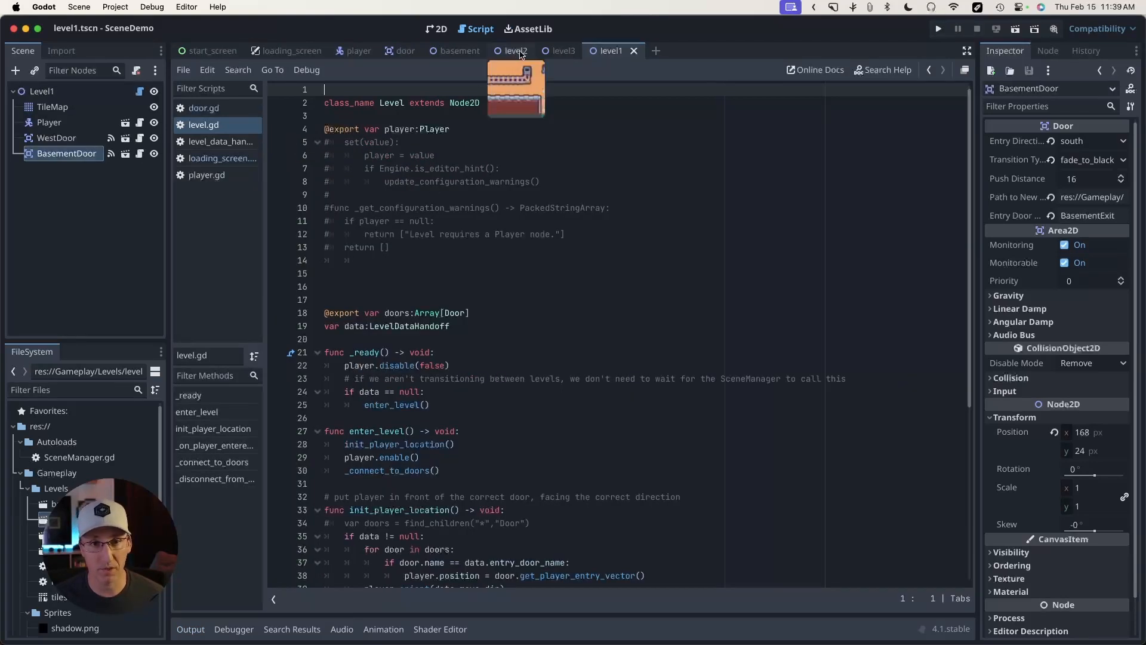
left_click(562, 50)
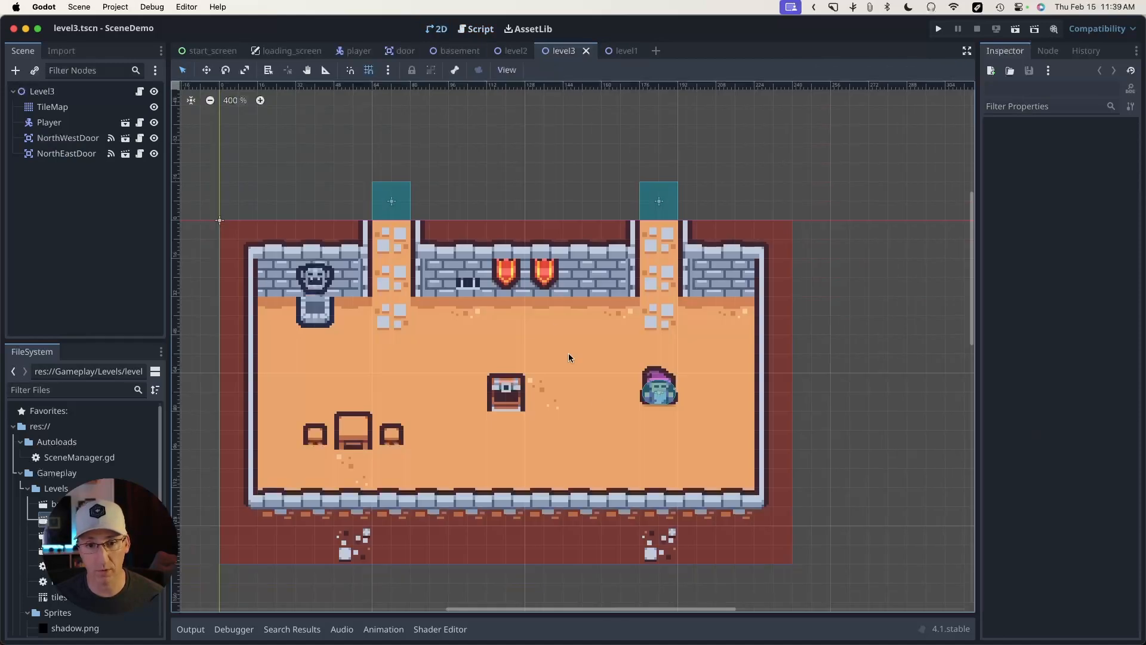
Play the level3 scene on its own, walk the player to the north-west door, then stop the game
left_click(938, 28)
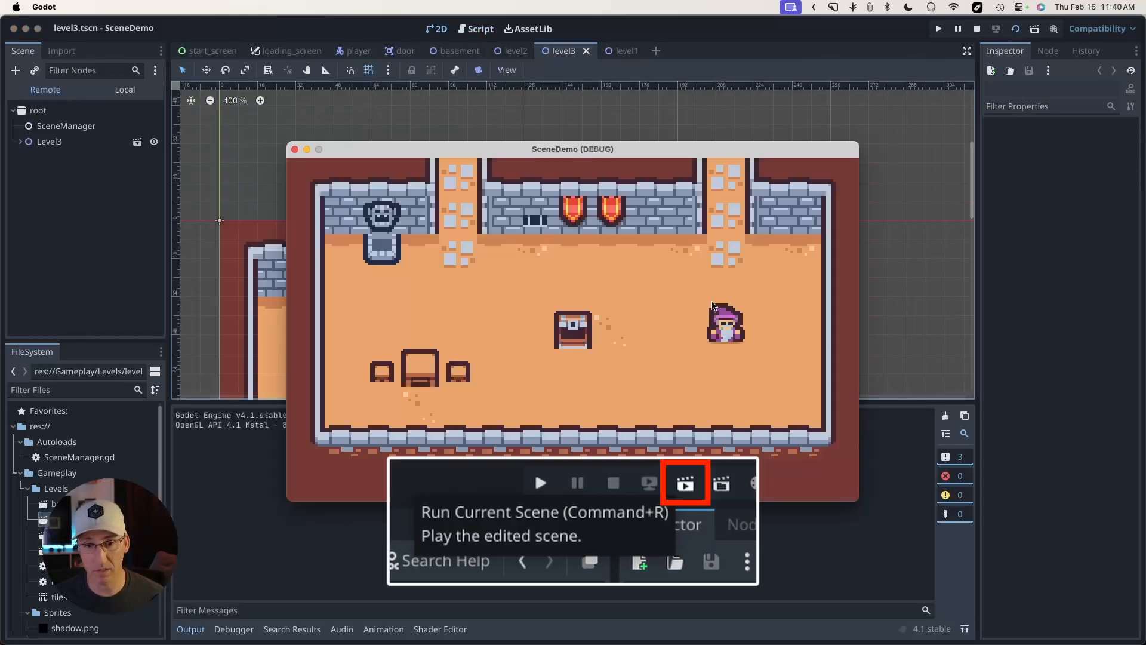
mouse_move(666, 372)
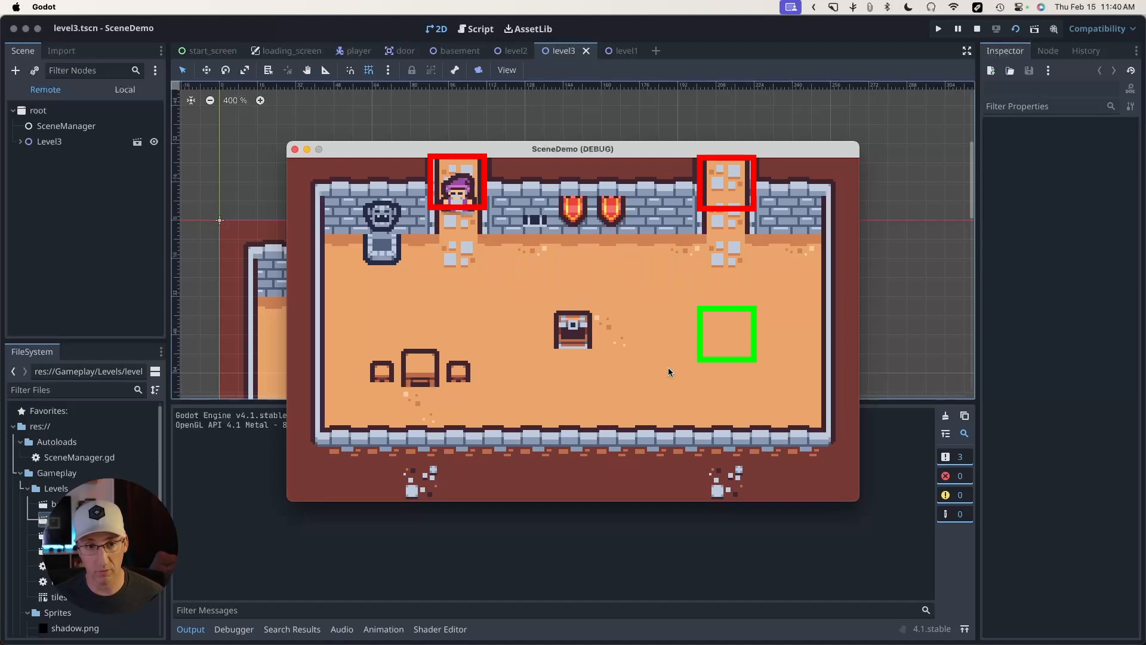
left_click(480, 29)
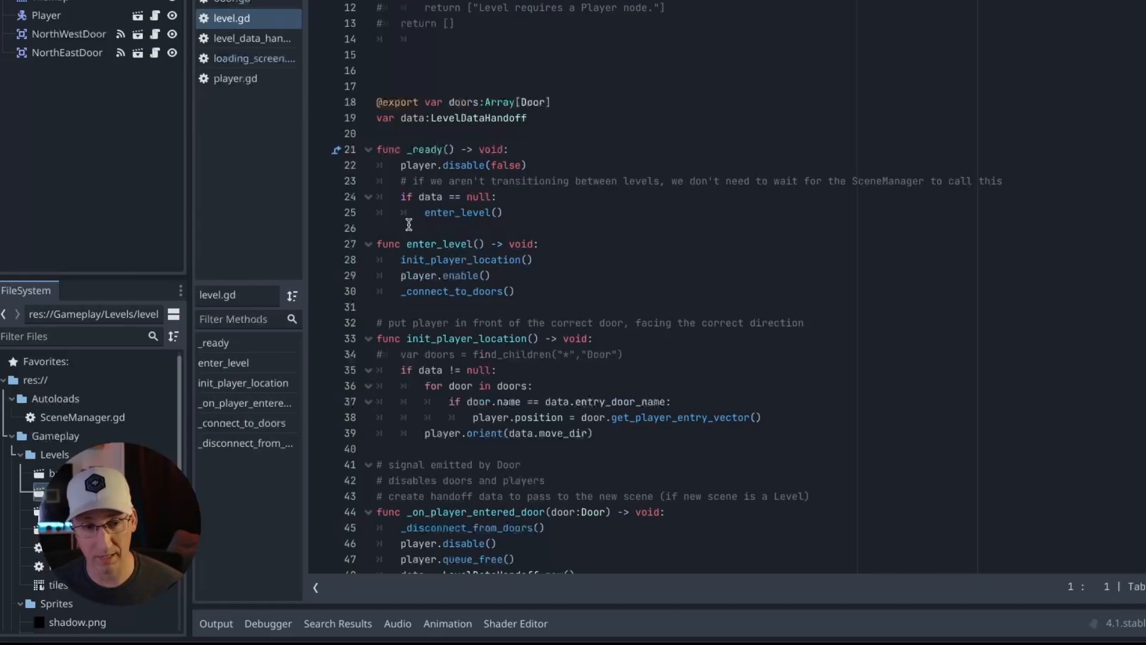
Select the Player node in the level3 scene to show its properties in the Inspector
double_click(431, 195)
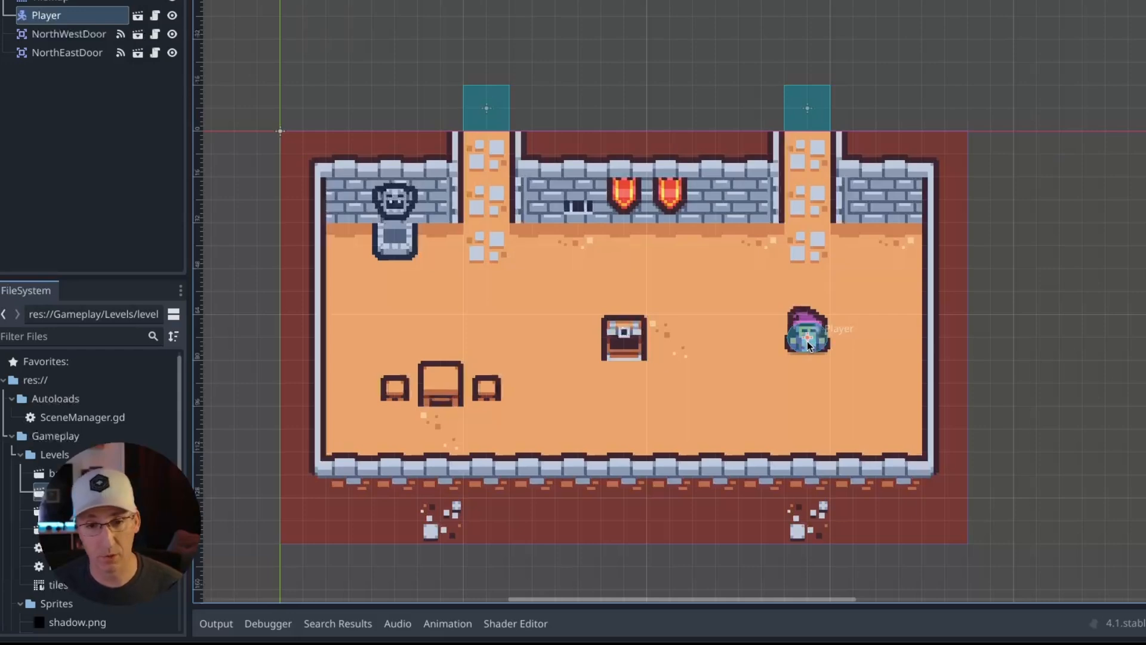
mouse_move(1064, 71)
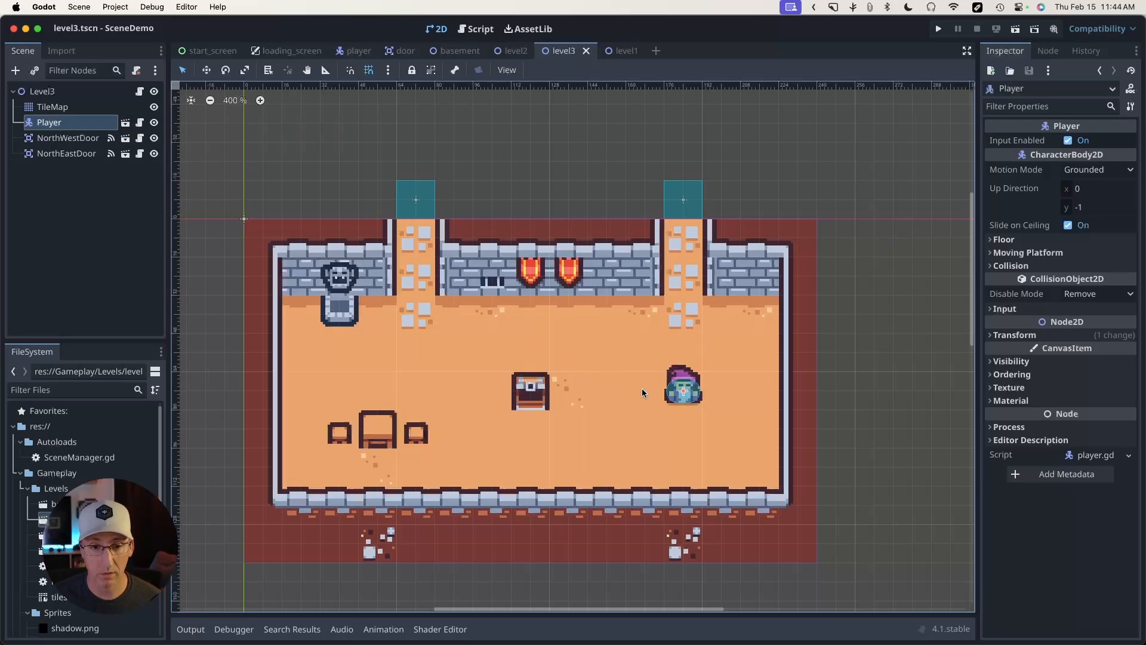
left_click(480, 29)
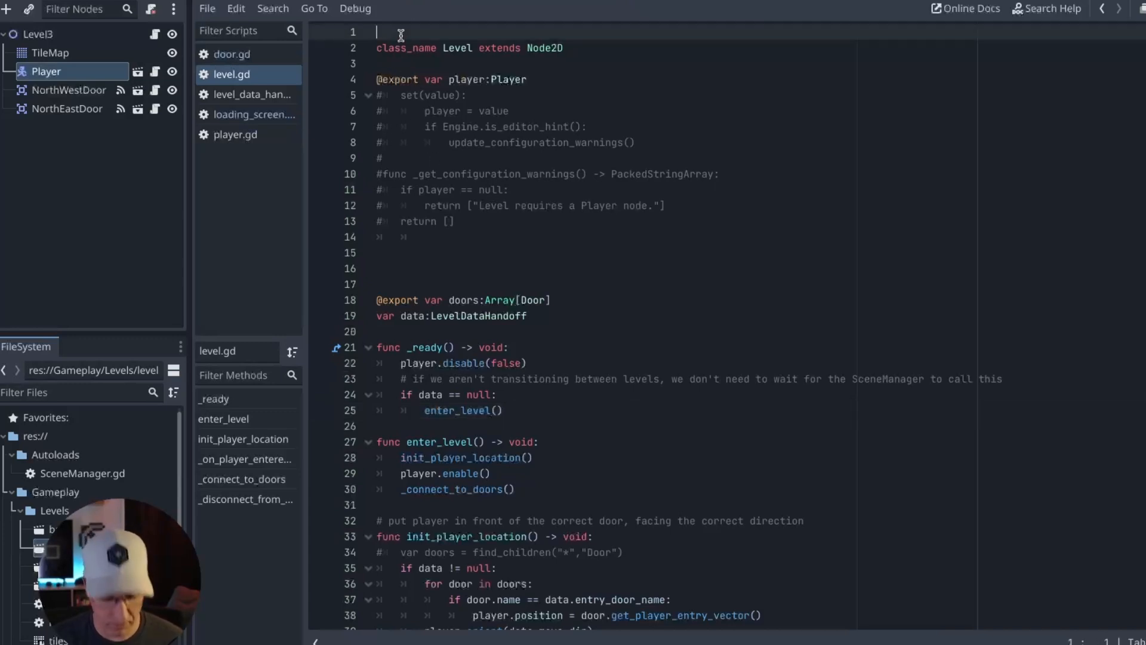
type("@tool")
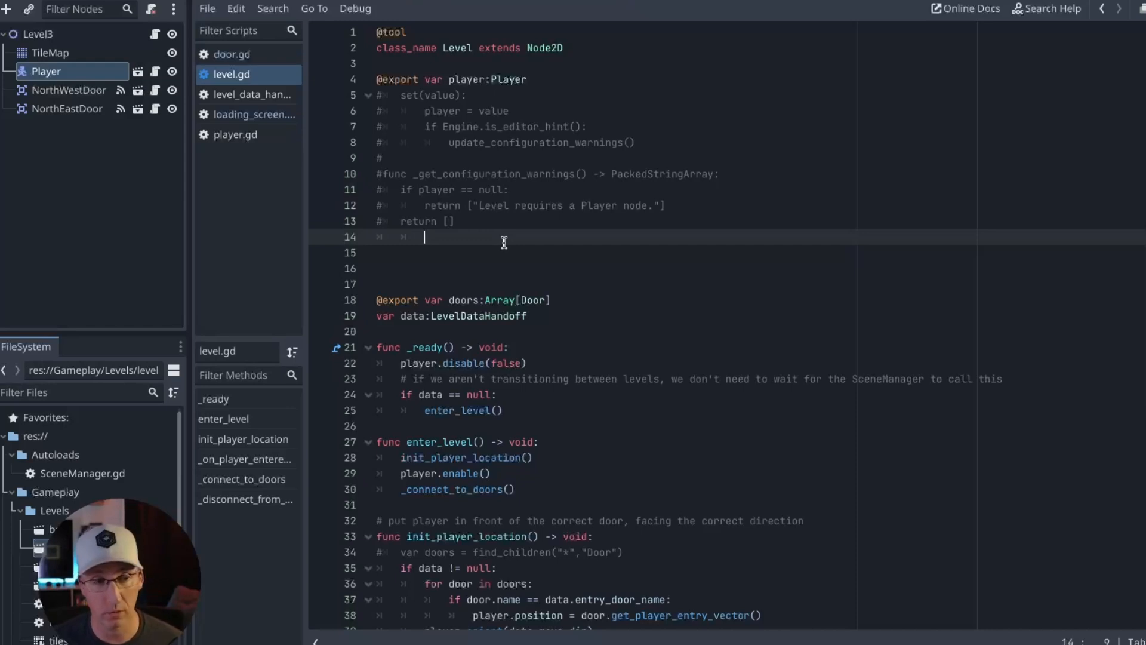
mouse_move(548, 80)
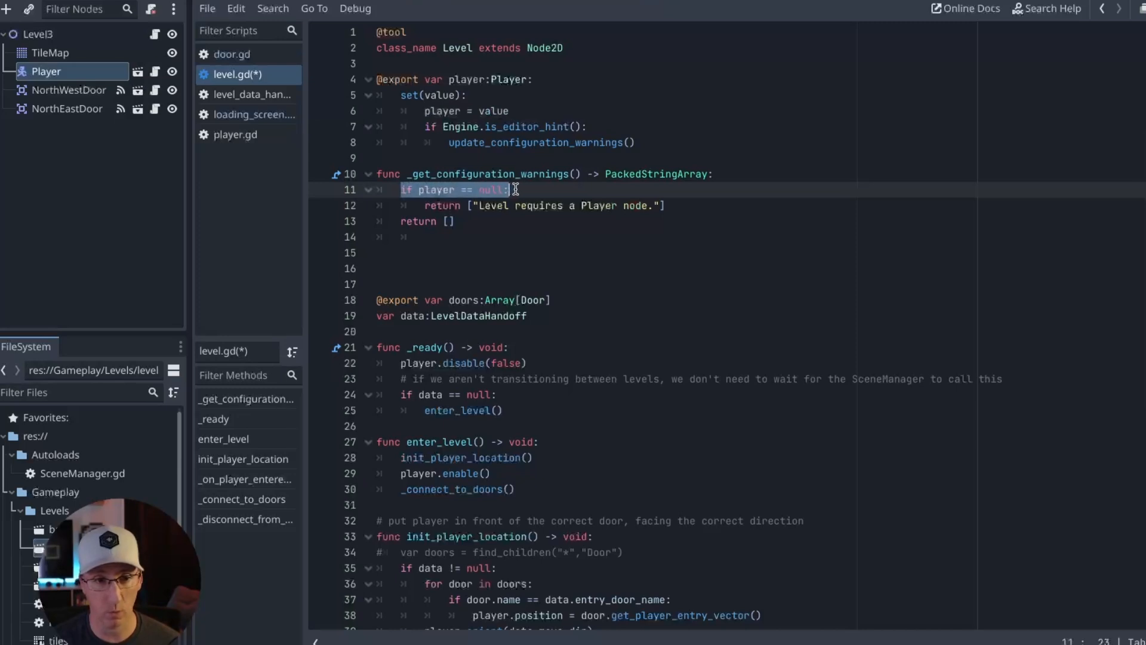
Uncomment the player setter and _get_configuration_warnings, selecting the missing-Player warning return line
left_click(486, 190)
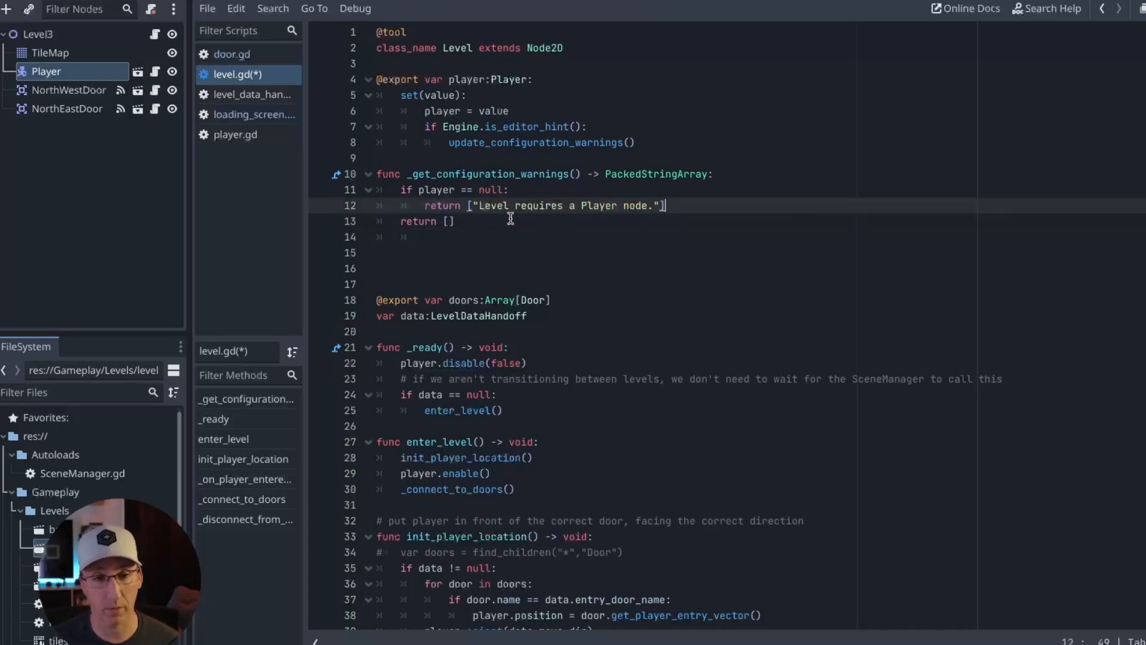
left_click_drag(425, 205, 654, 205)
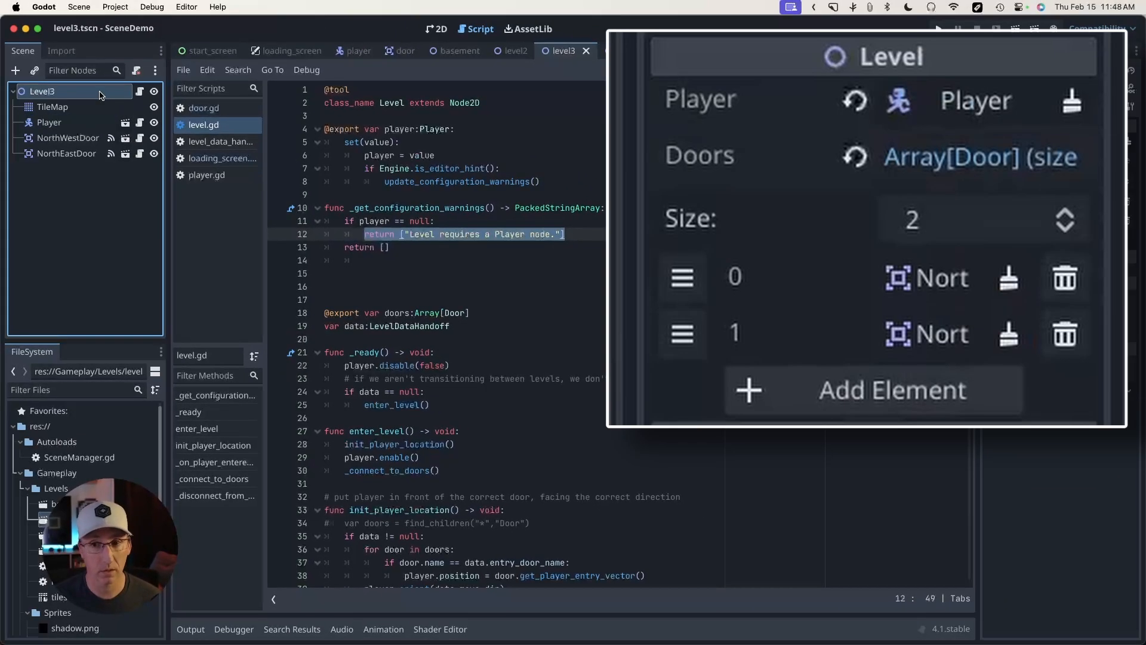
mouse_move(917, 113)
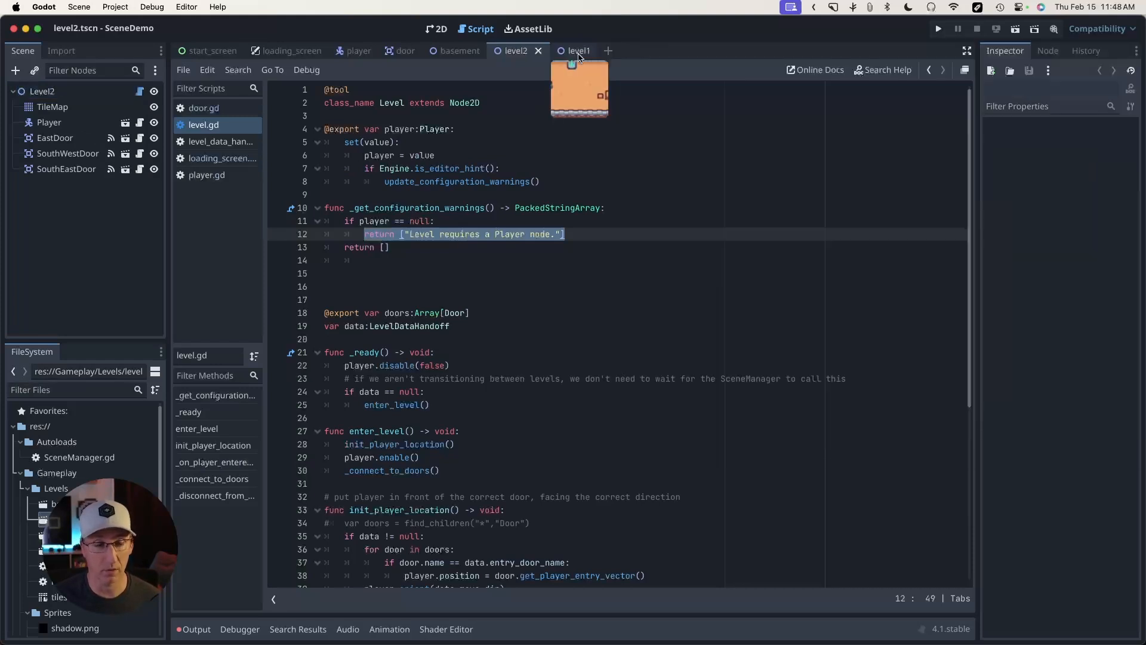
In the level3 scene, note the empty-Player warning and assign the Player node to the level's Player property
left_click(609, 50)
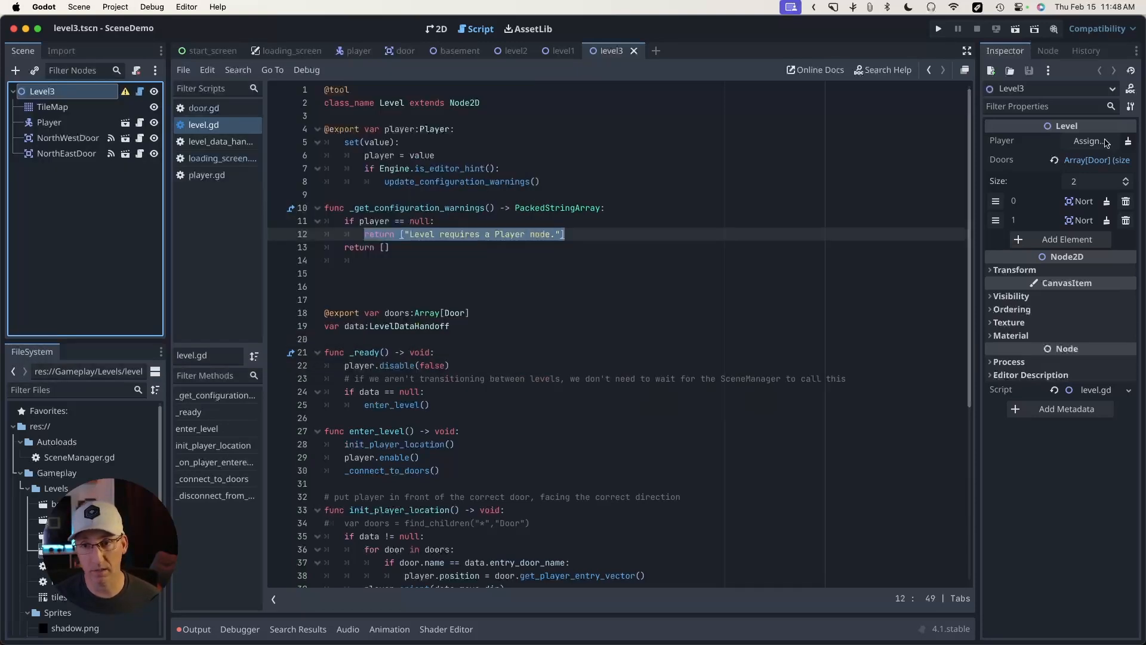
left_click(1089, 141)
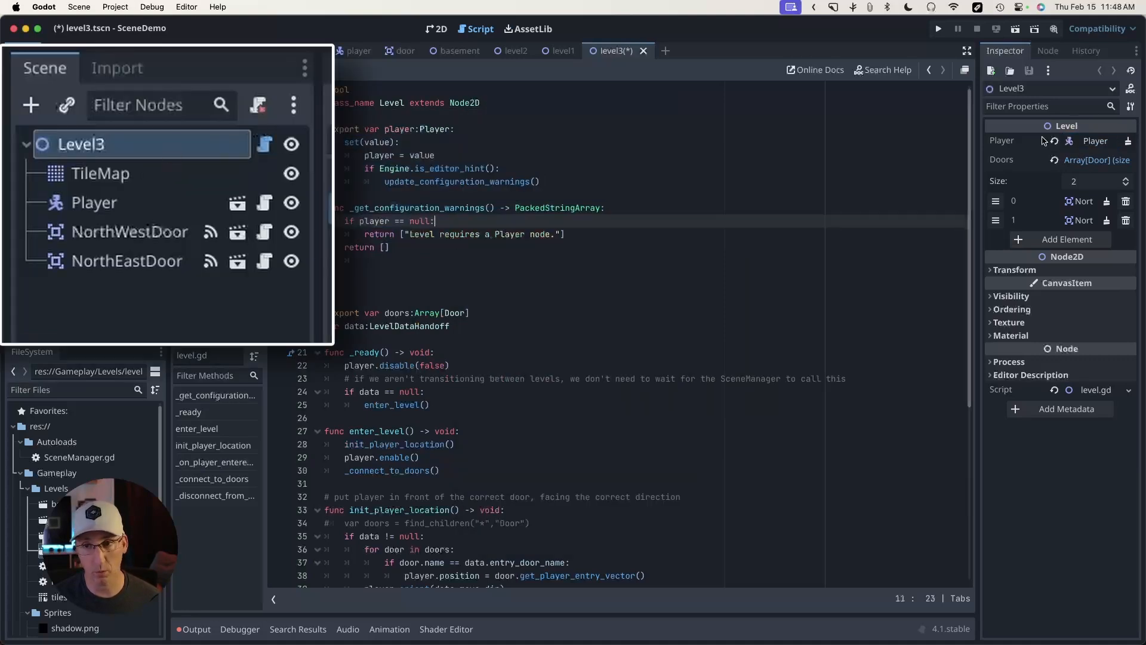
left_click(1129, 141)
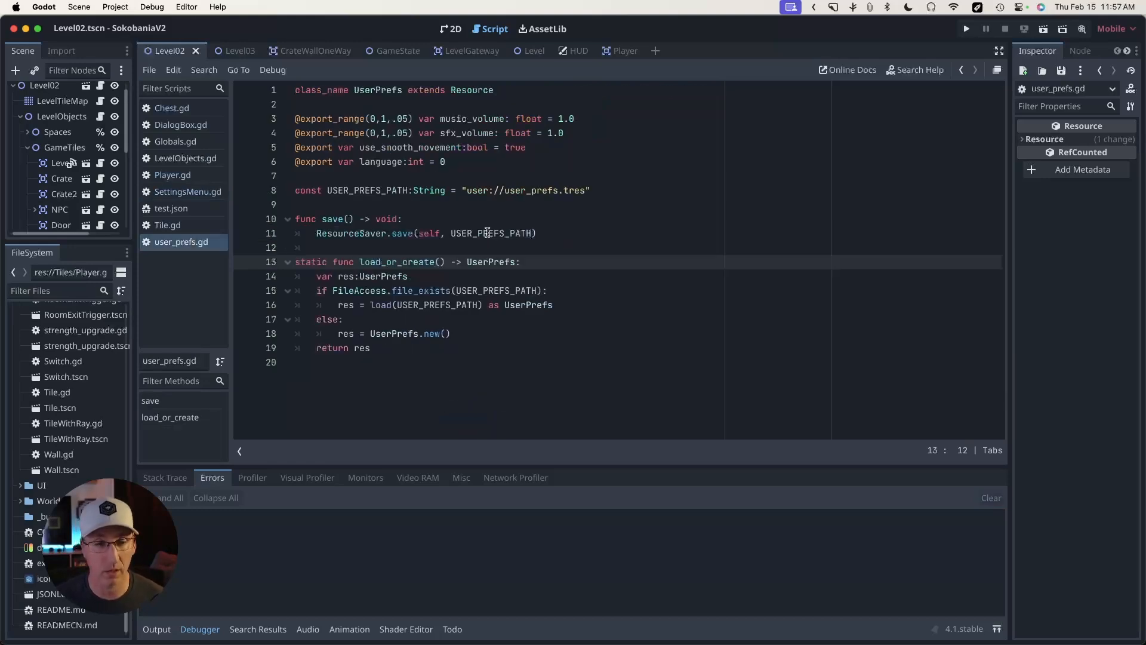
Run SokobaniaV2, raise the Music volume past halfway and the SFX volume slightly in Settings, then stop the game
left_click(966, 29)
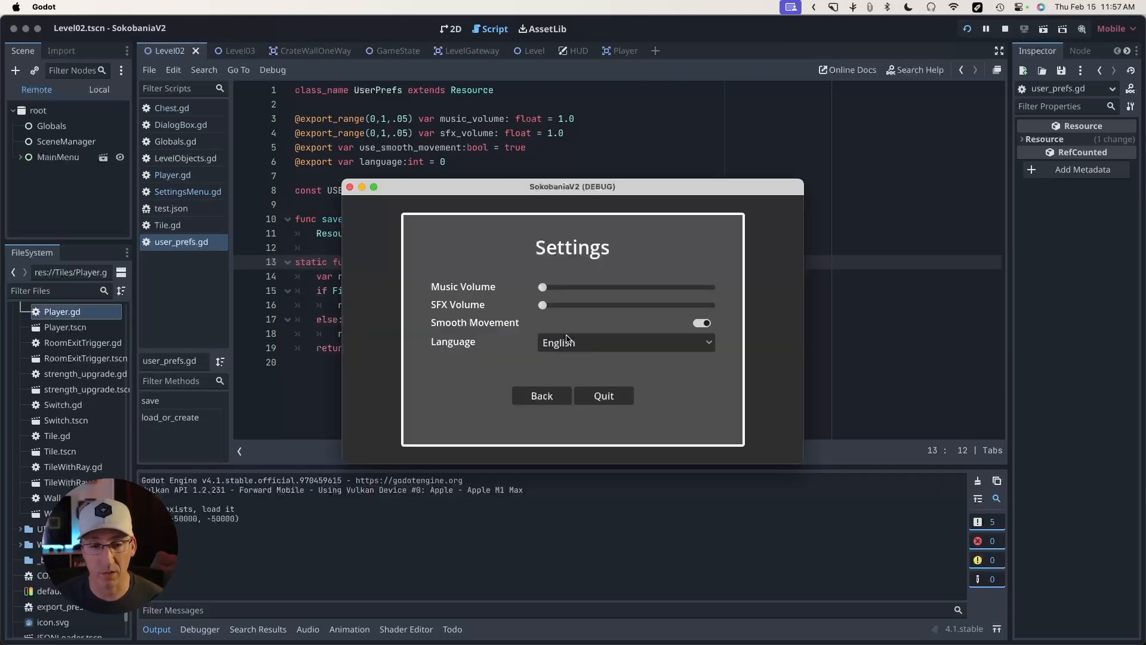
left_click_drag(543, 287, 642, 287)
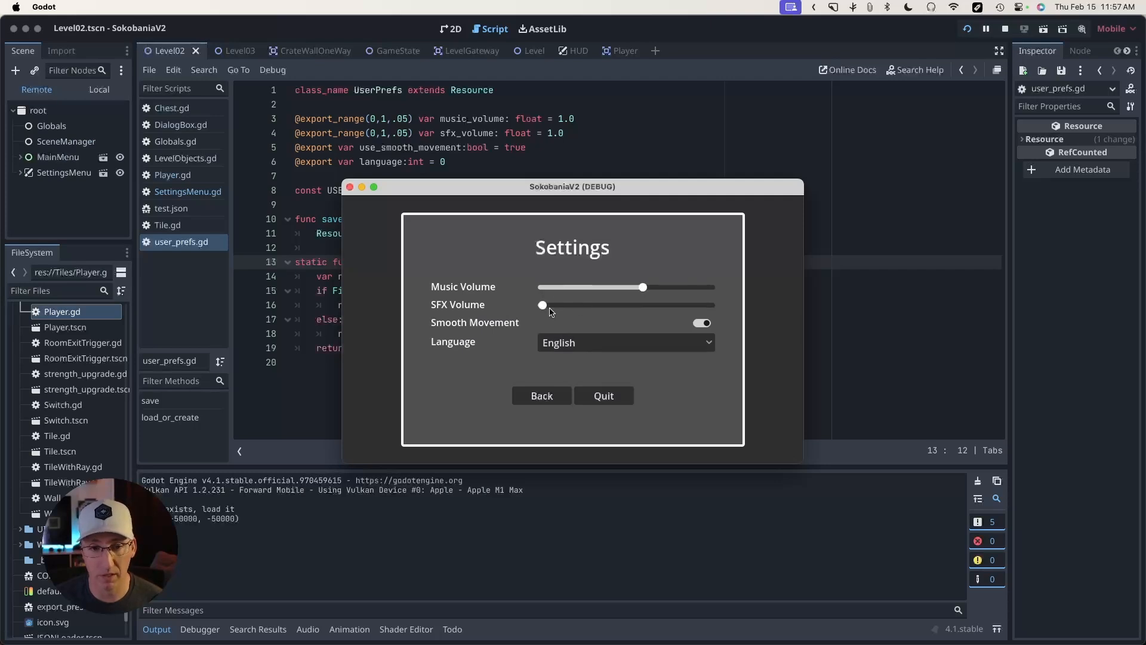
left_click_drag(543, 304, 592, 304)
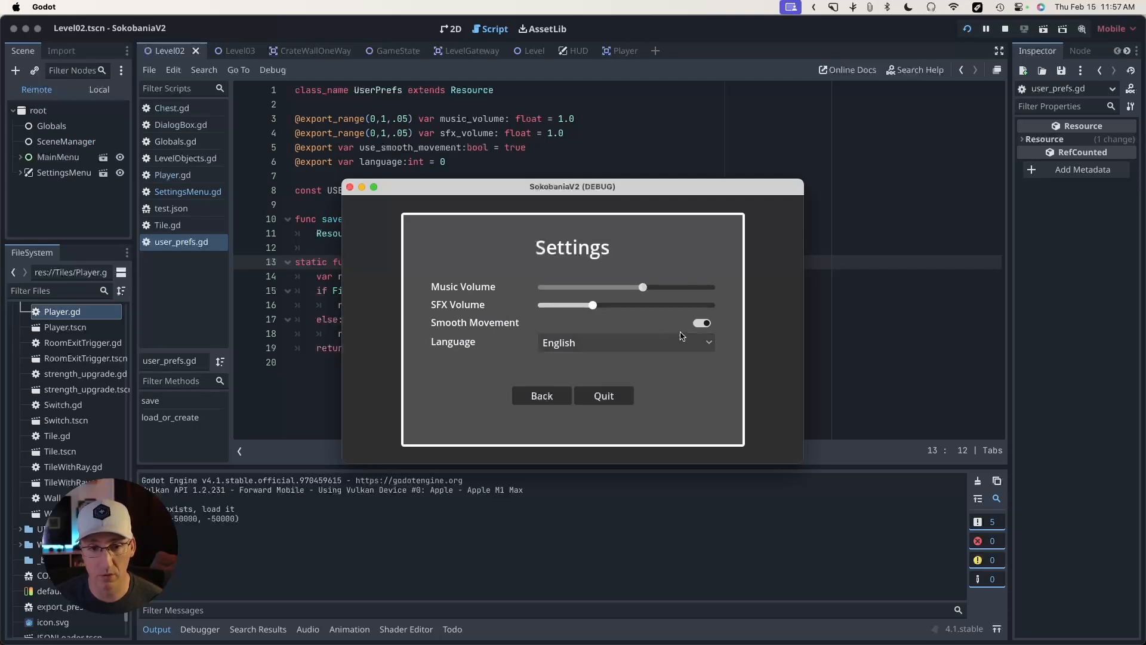
left_click(541, 395)
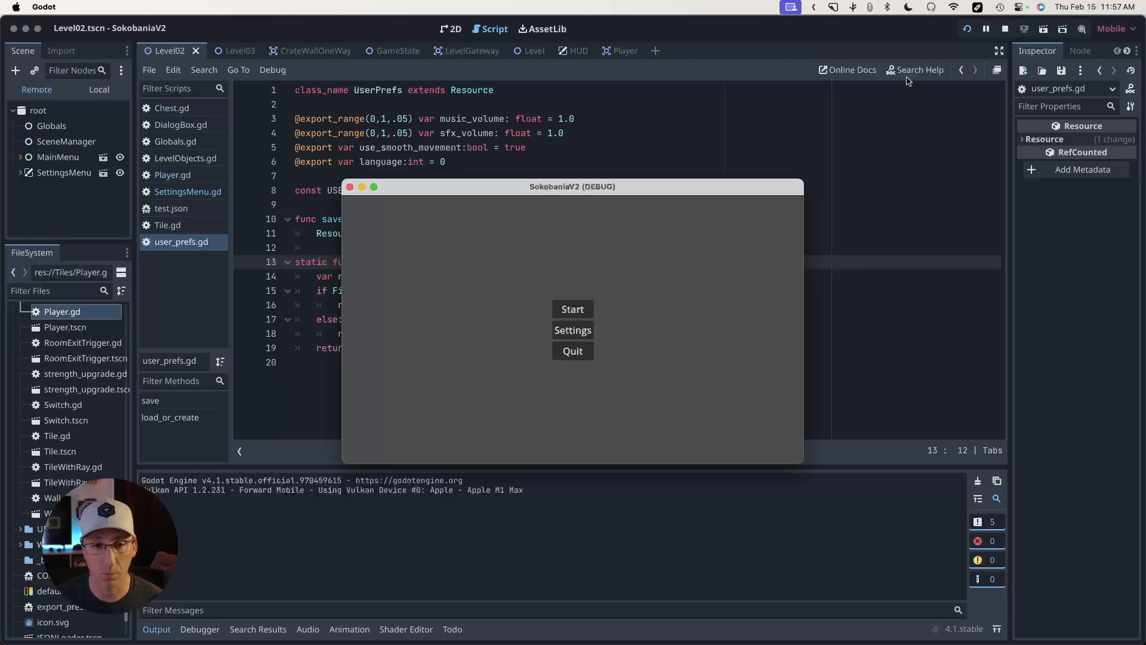
left_click(572, 329)
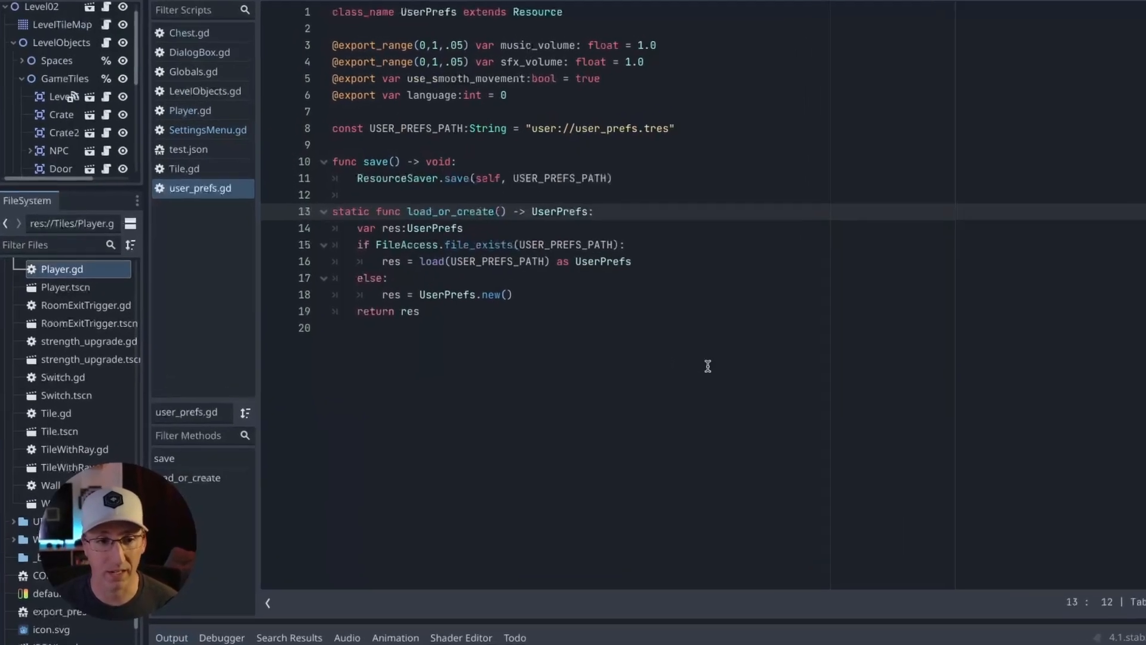
Show Globals.gd's _ready loading prefs via UserPrefs.load_or_create() and applying saved music/SFX volumes
scroll("down", 3)
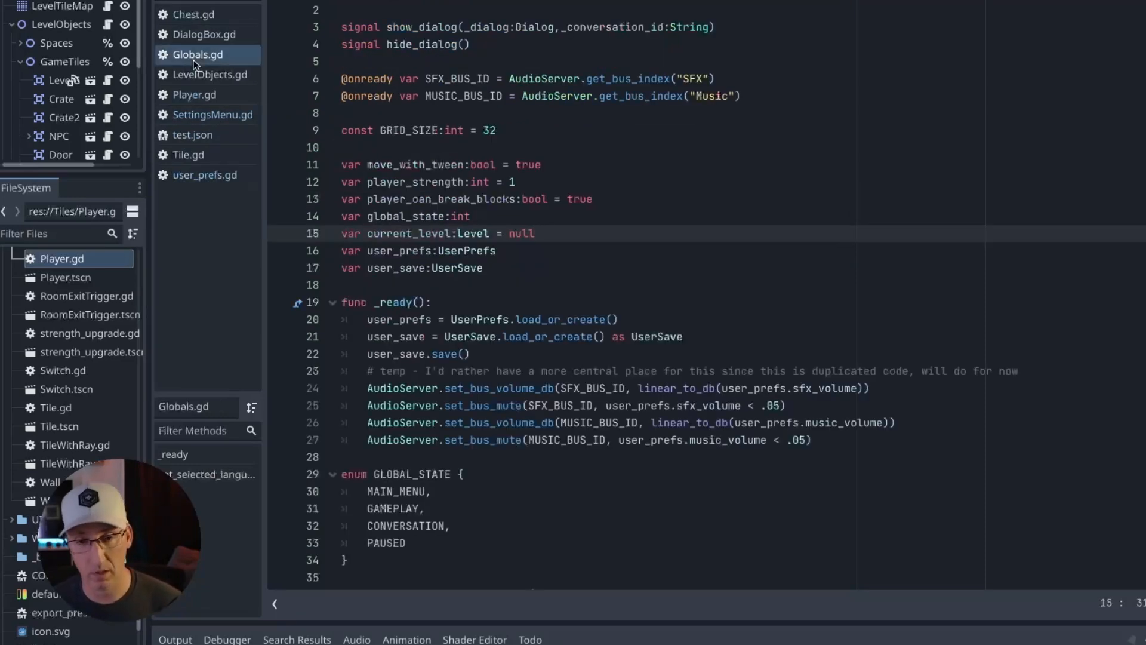
triple_click(417, 251)
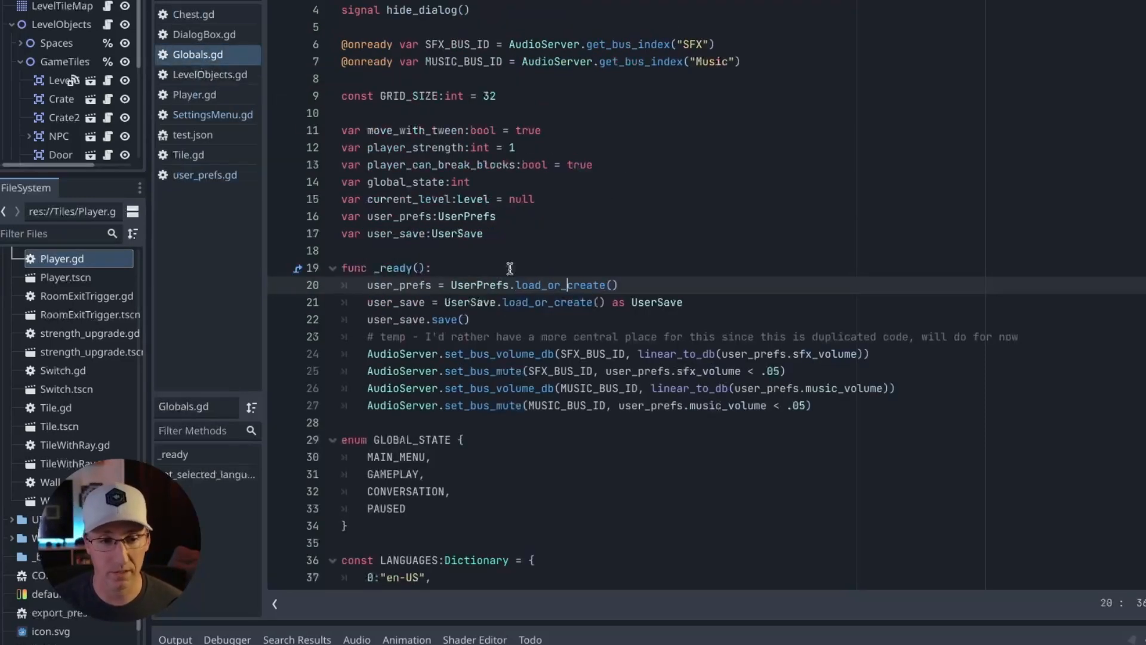
scroll("down", 3)
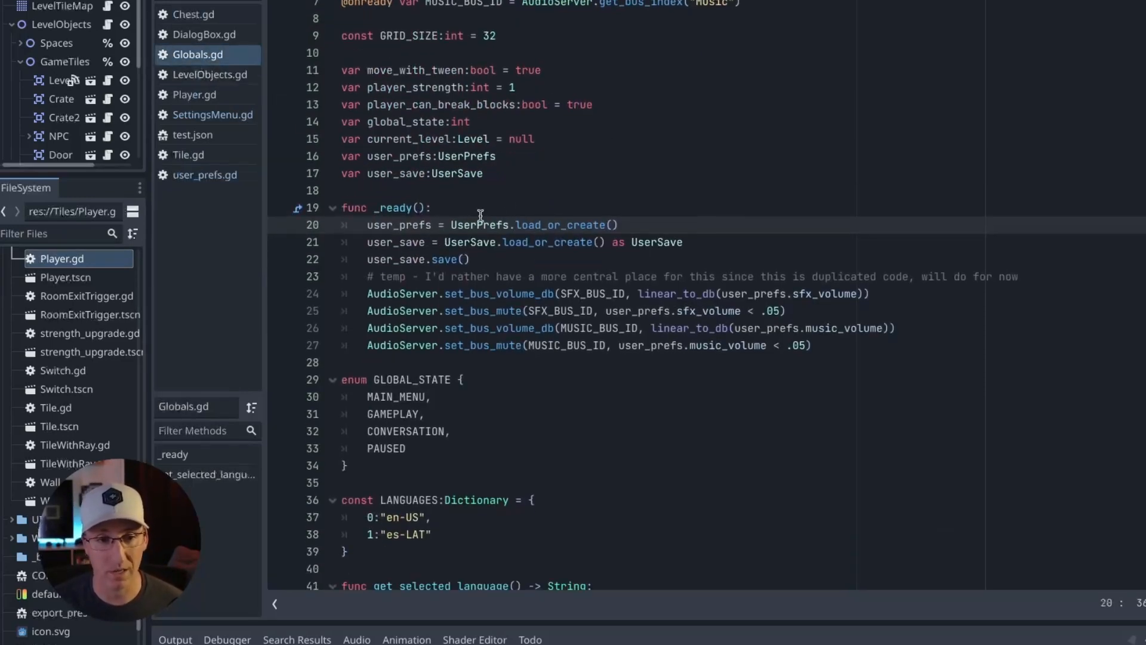